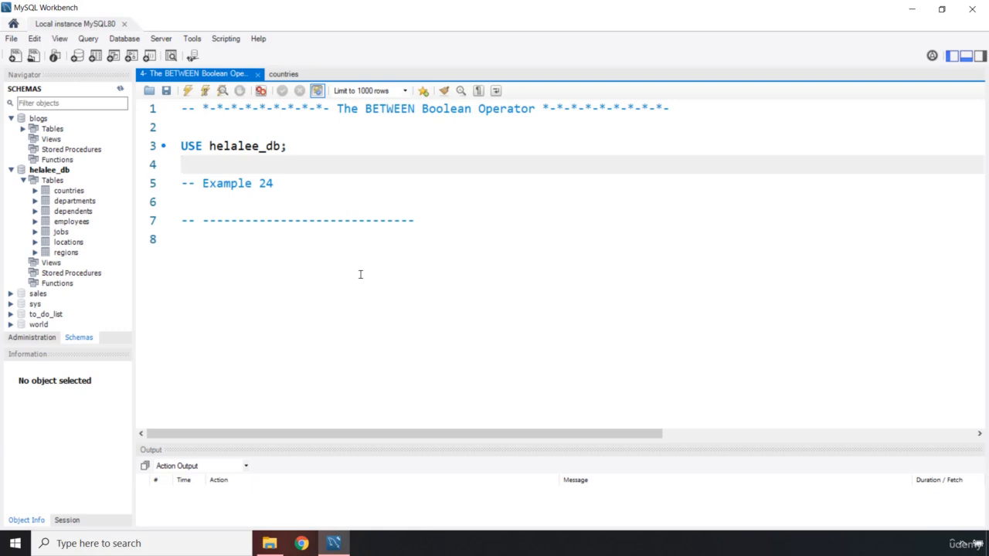
Step: Click below USE helalee_db and close the countries results tab
{"action": "left_click", "coordinate": [182, 165]}
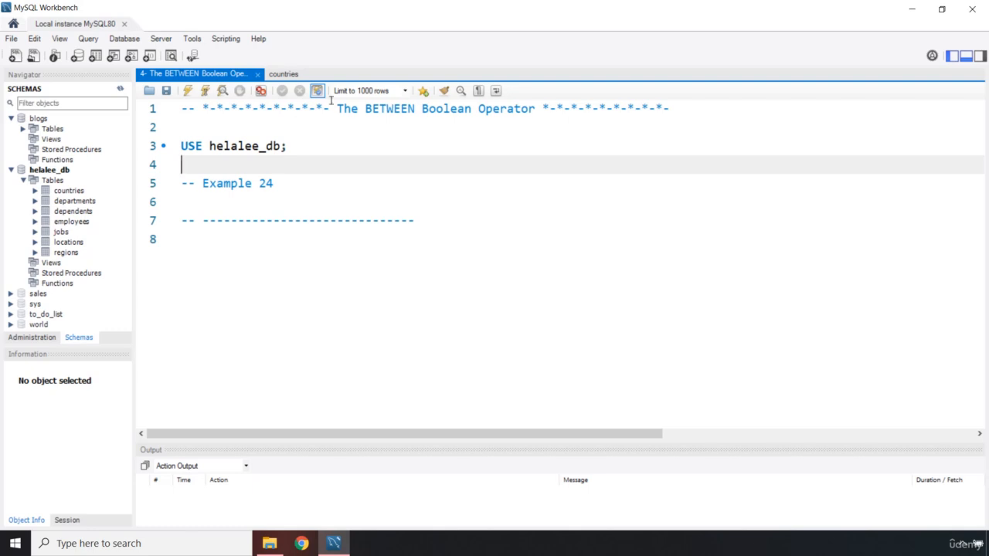
{"action": "left_click", "coordinate": [284, 74]}
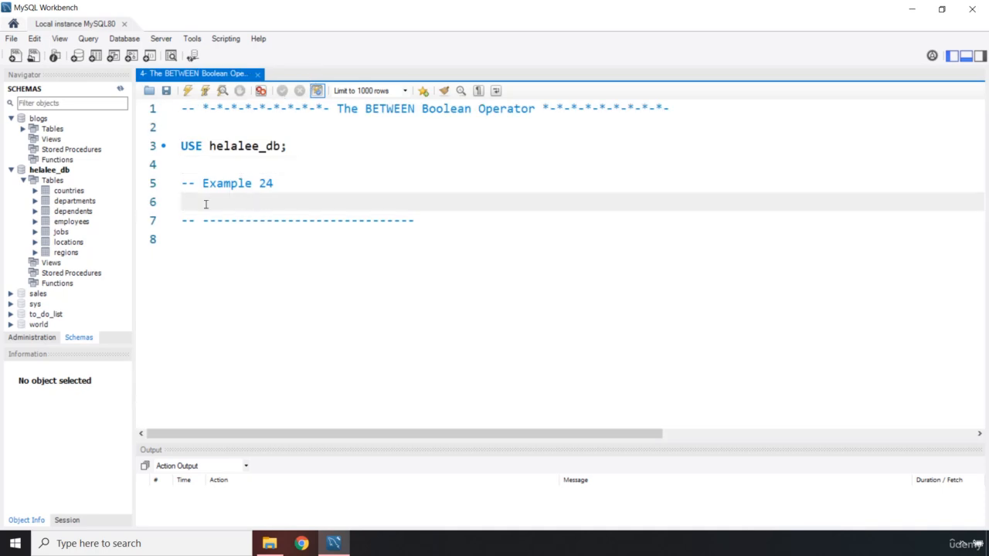
{"action": "mouse_move", "coordinate": [114, 233]}
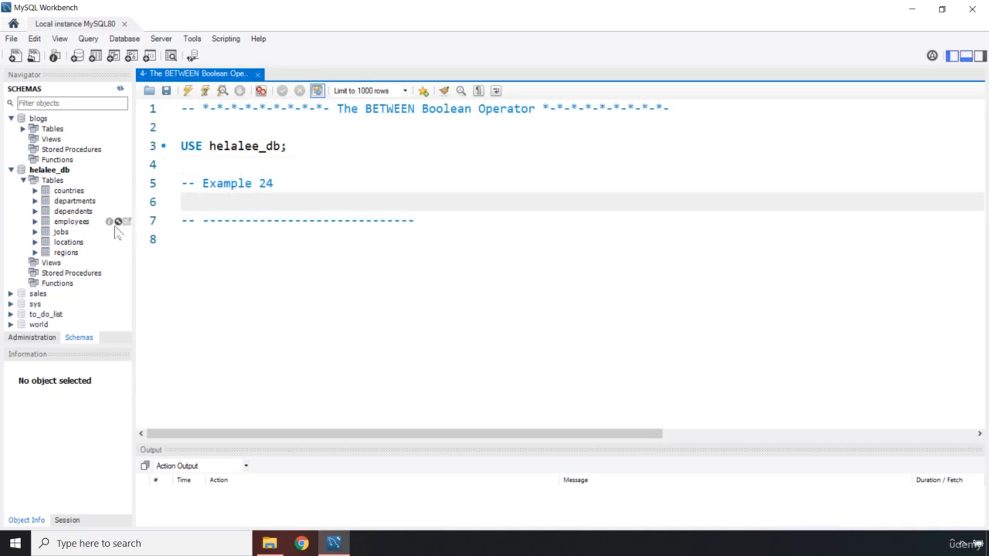
{"action": "mouse_move", "coordinate": [124, 211]}
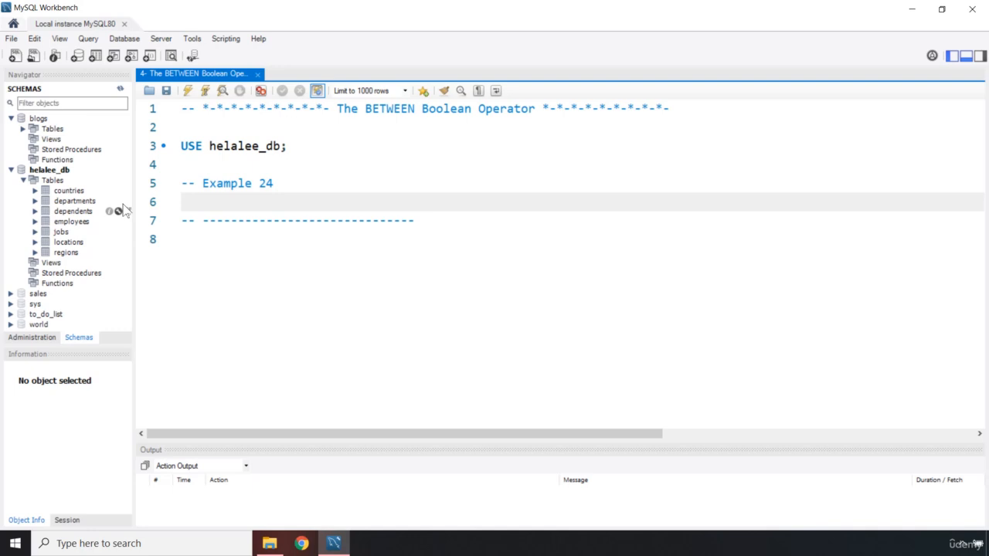
Step: Show all 11 rows of the departments table in a new results tab
{"action": "double_click", "coordinate": [73, 200]}
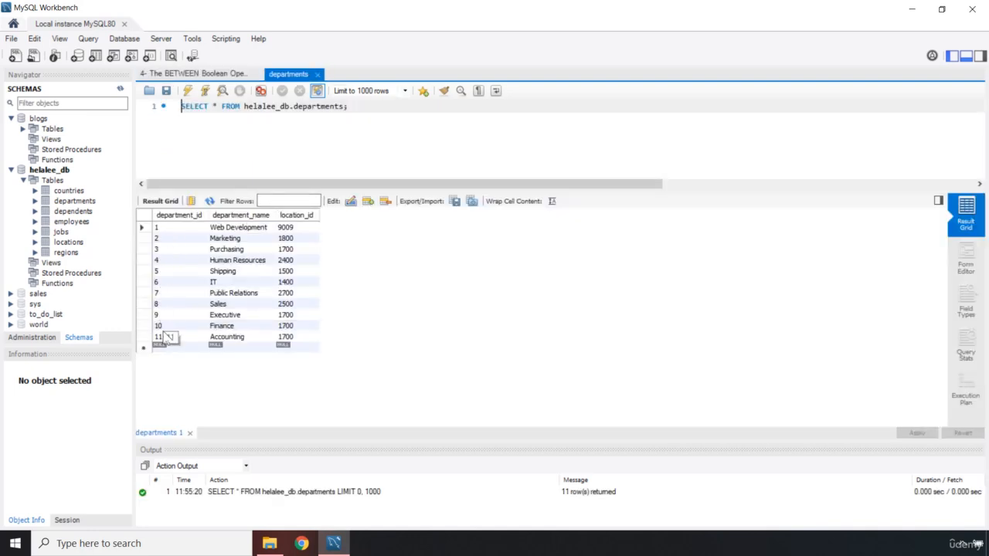
{"action": "left_click", "coordinate": [194, 73]}
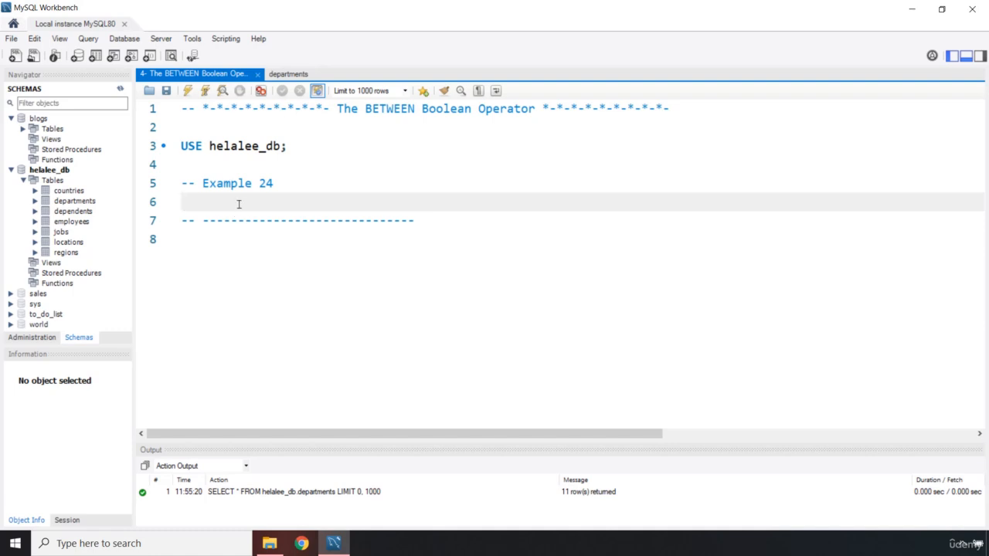
{"action": "left_click", "coordinate": [287, 73]}
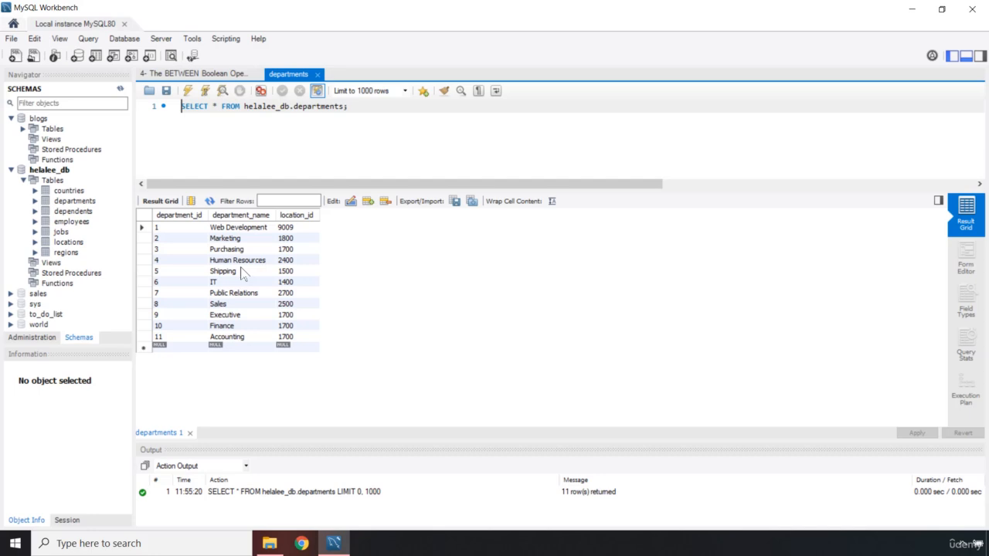
{"action": "mouse_move", "coordinate": [163, 275]}
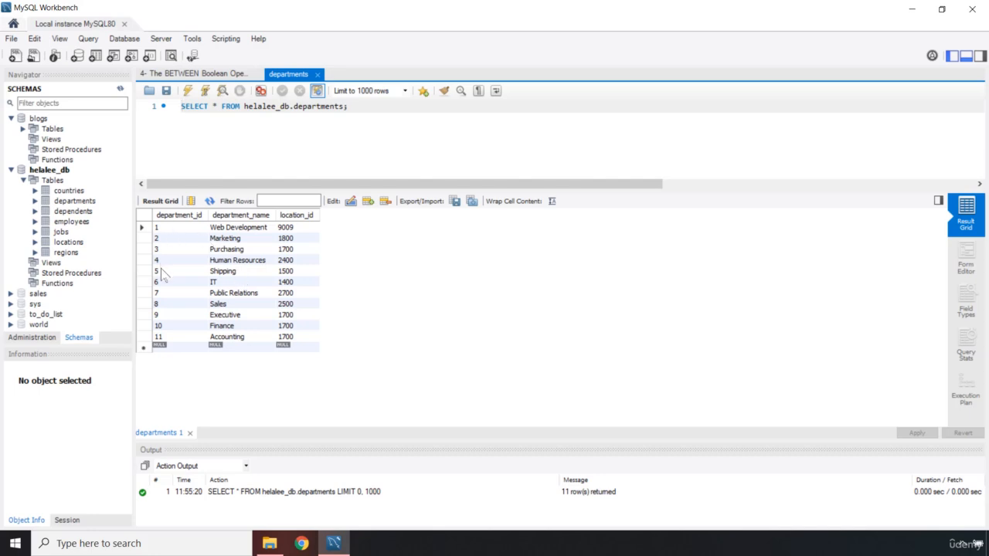
{"action": "mouse_move", "coordinate": [236, 83]}
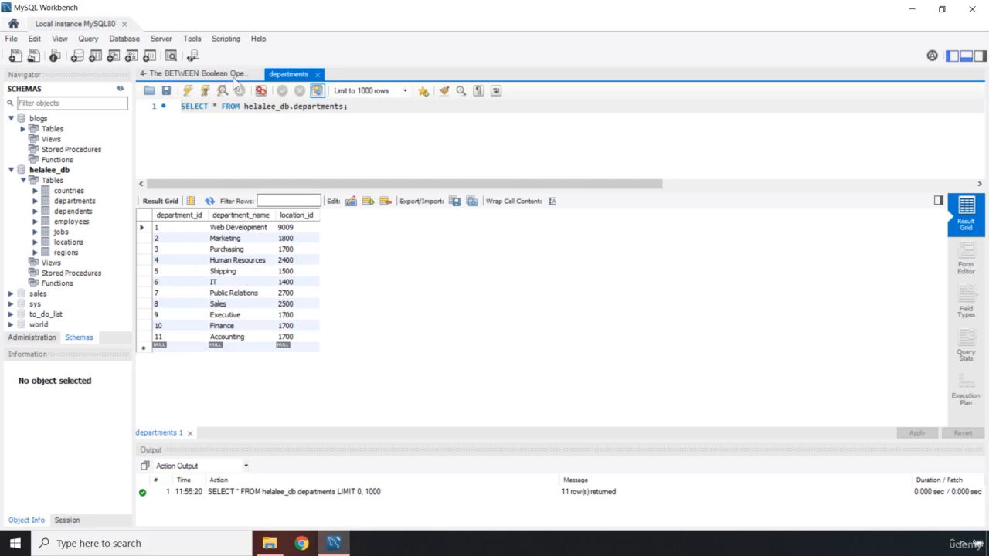
Step: Type SELECT, FROM departments d and WHERE under the Example 24 comment
{"action": "left_click", "coordinate": [197, 73]}
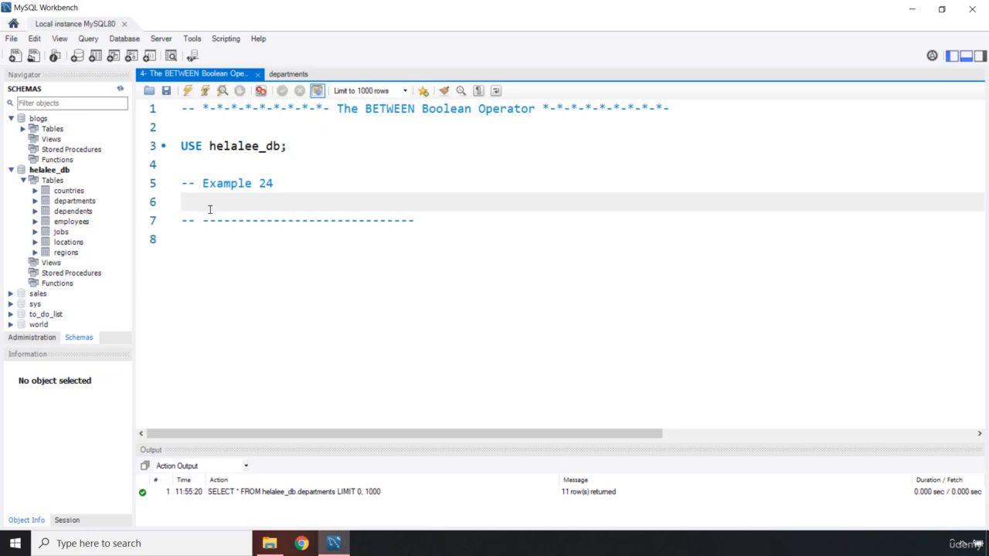
{"action": "type", "text": "SEL"}
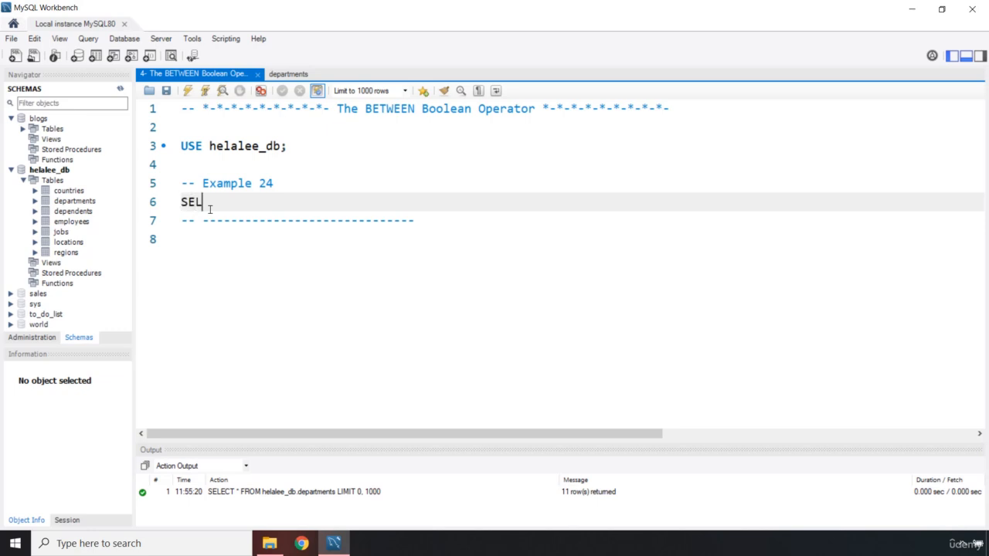
{"action": "type", "text": "ECT"}
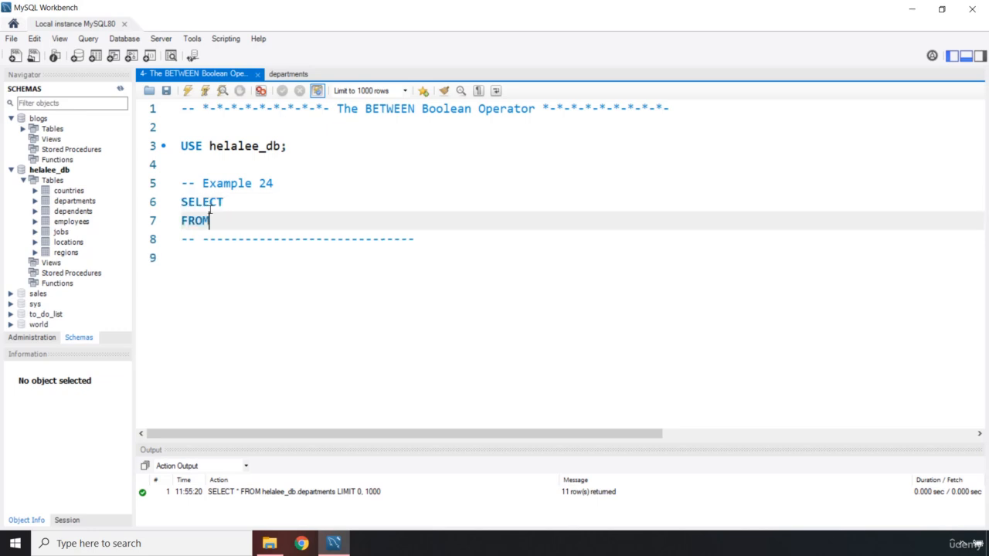
{"action": "type", "text": "dep"}
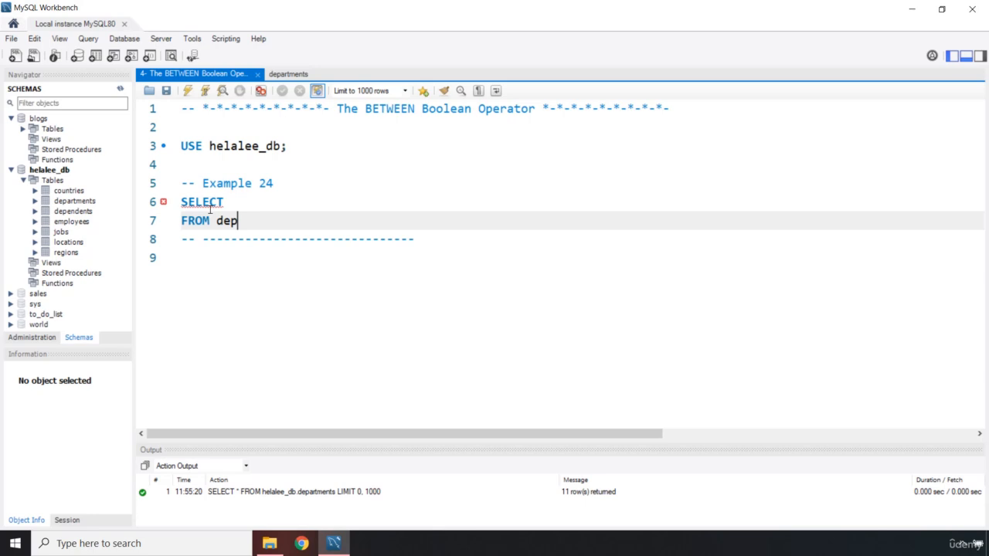
{"action": "type", "text": "artments"}
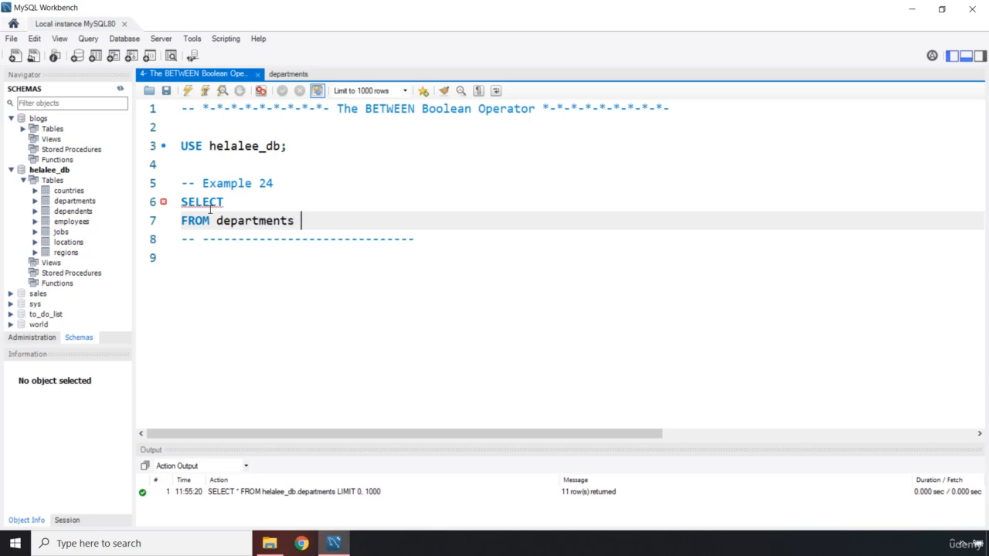
{"action": "type", "text": "d"}
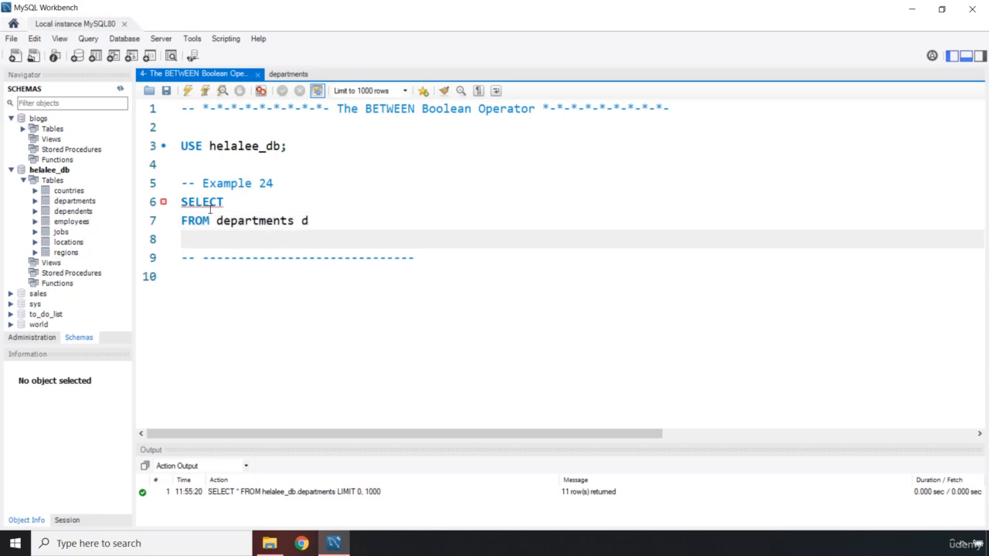
{"action": "type", "text": "WHERE"}
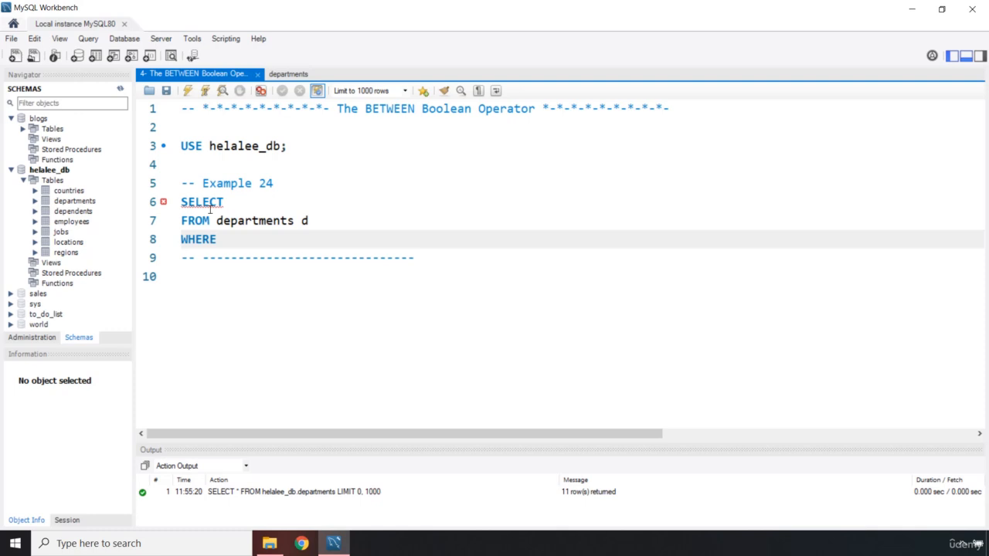
Step: Start the condition d.department_id BETWEEN on a new line below WHERE
{"action": "left_click", "coordinate": [217, 239]}
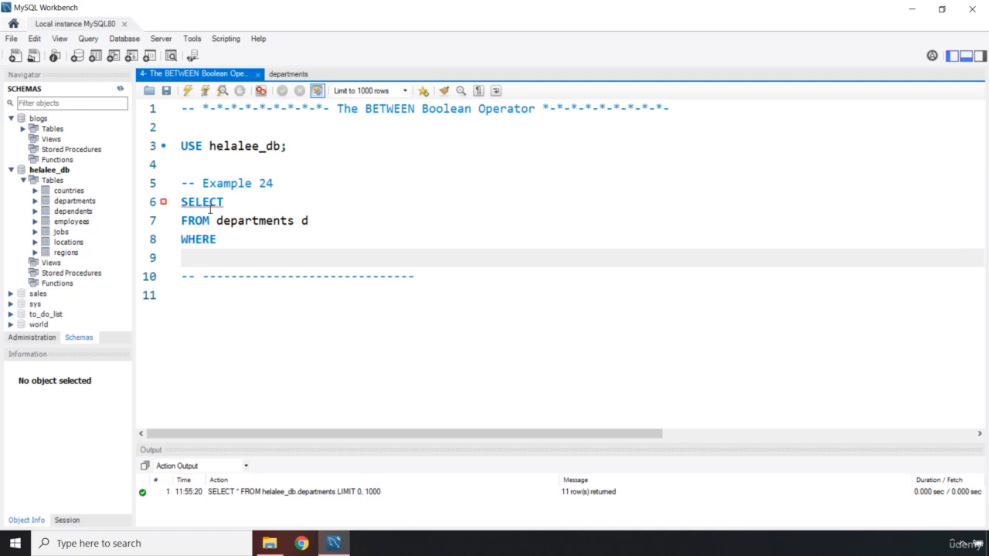
{"action": "left_click", "coordinate": [181, 257]}
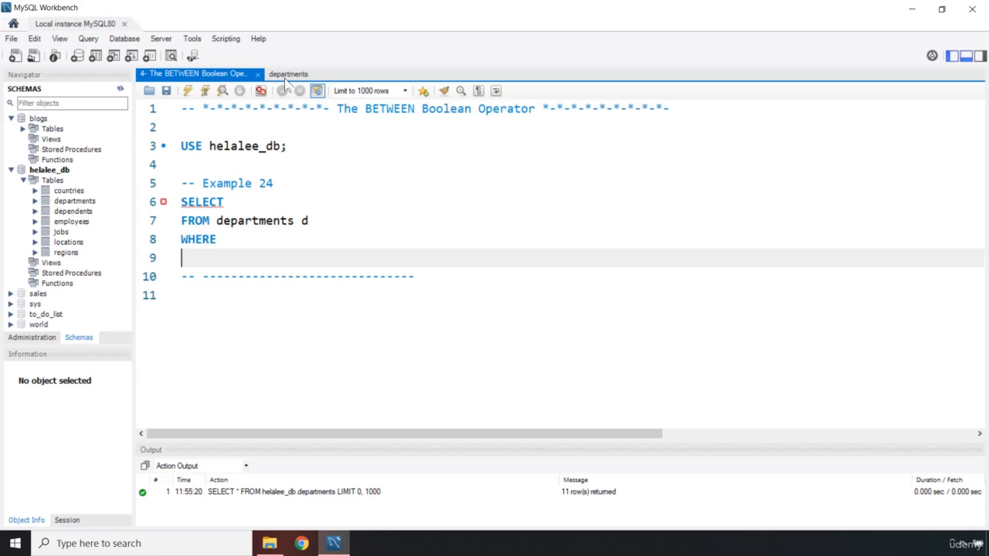
{"action": "type", "text": "d."}
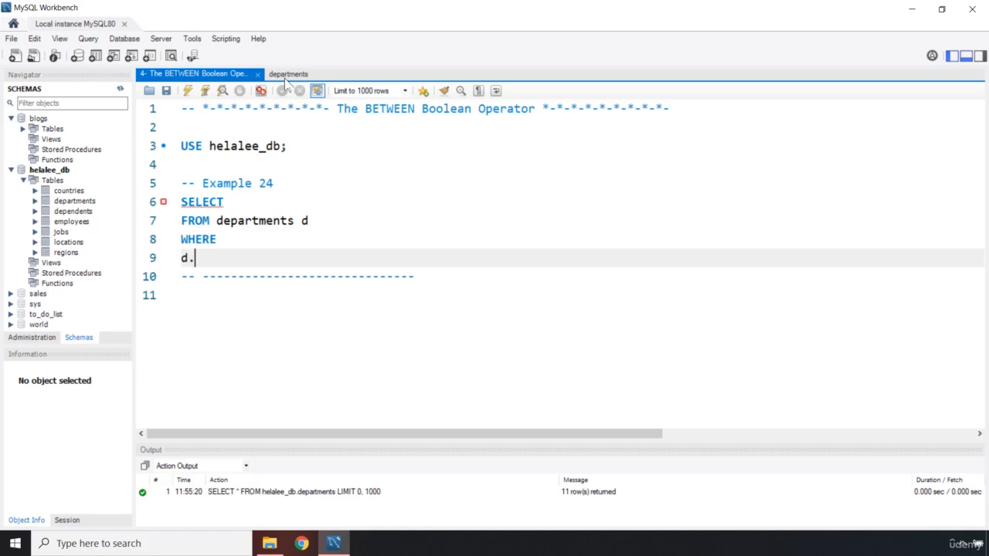
{"action": "type", "text": "d"}
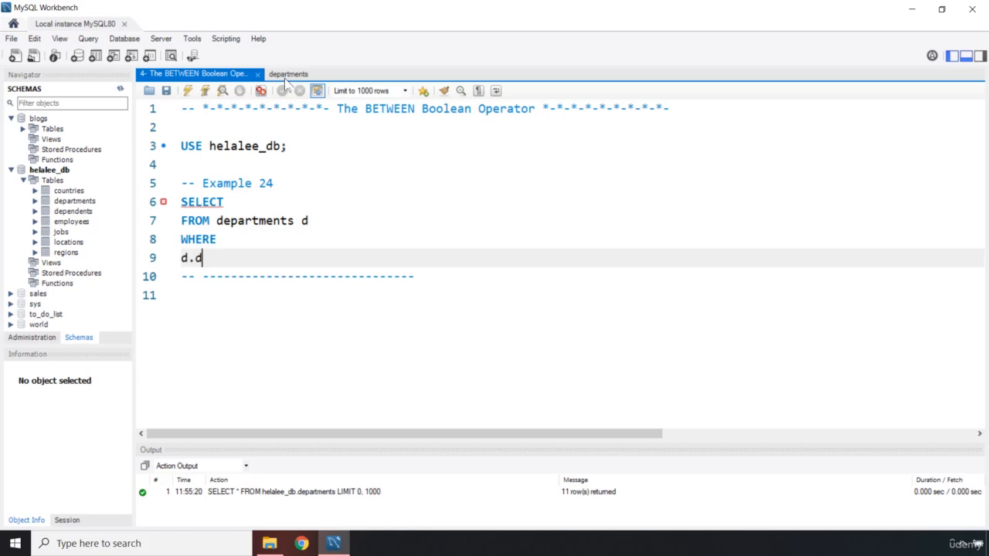
{"action": "type", "text": "epart"}
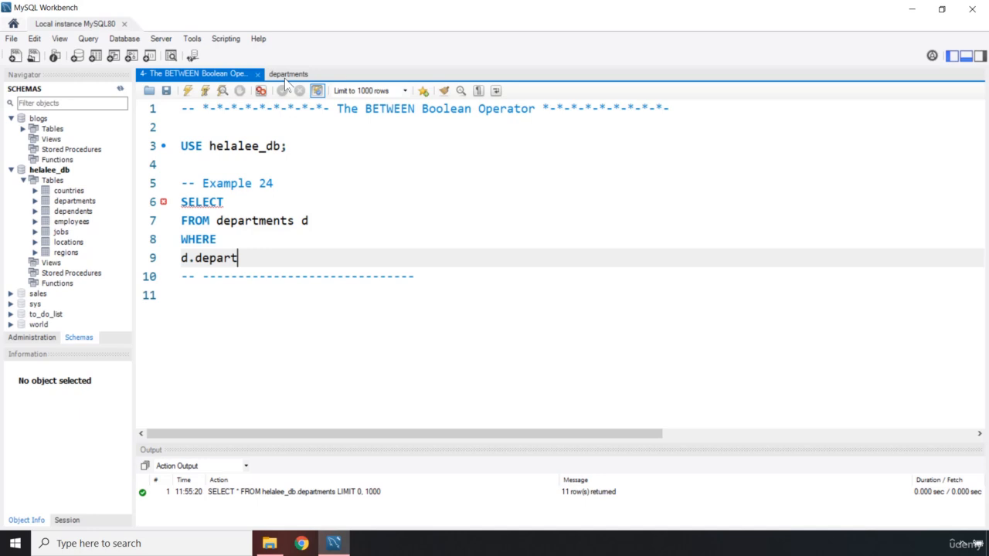
{"action": "type", "text": "ment_id"}
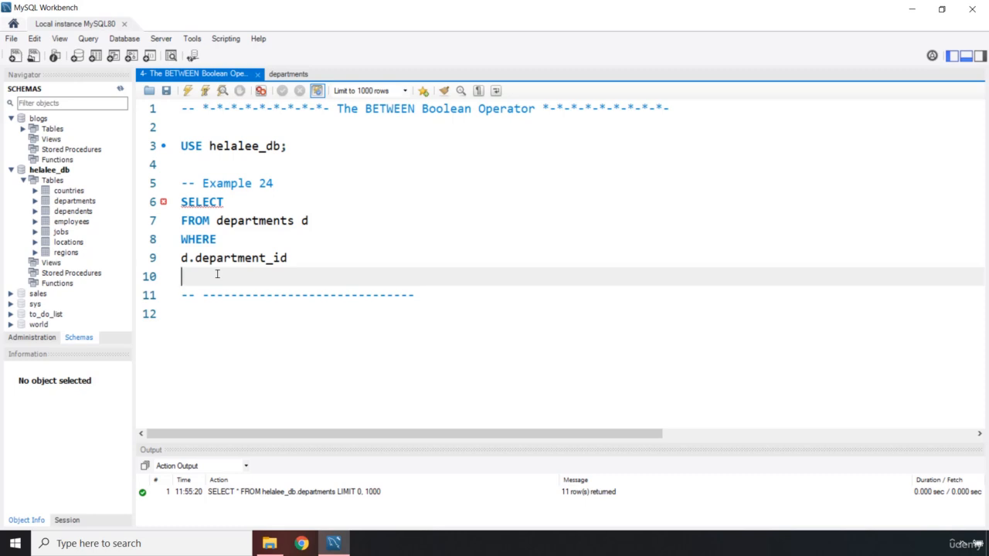
{"action": "type", "text": "Between"}
{"action": "type", "text": "AN"}
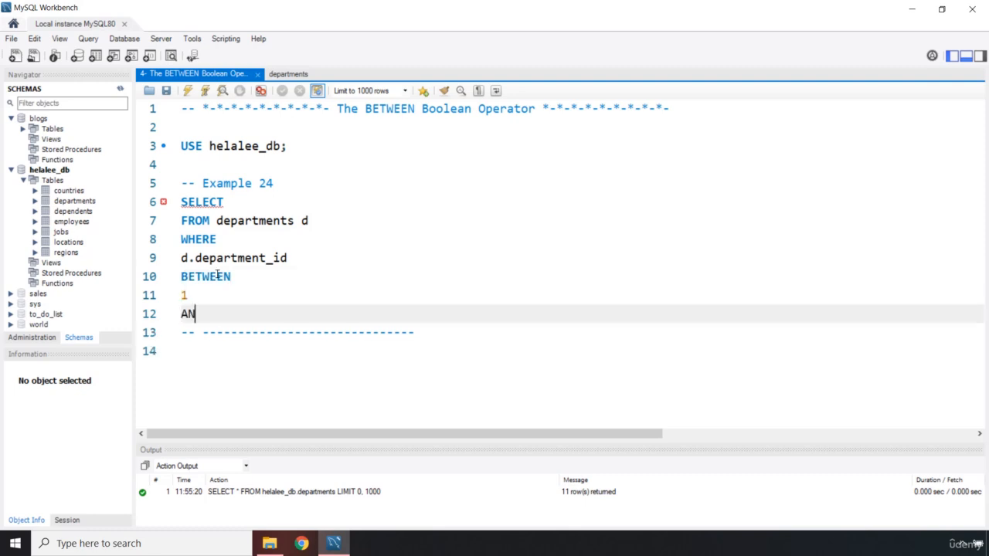
Step: Finish the condition as BETWEEN 1 AND 5; and select d.department_name
{"action": "type", "text": "D"}
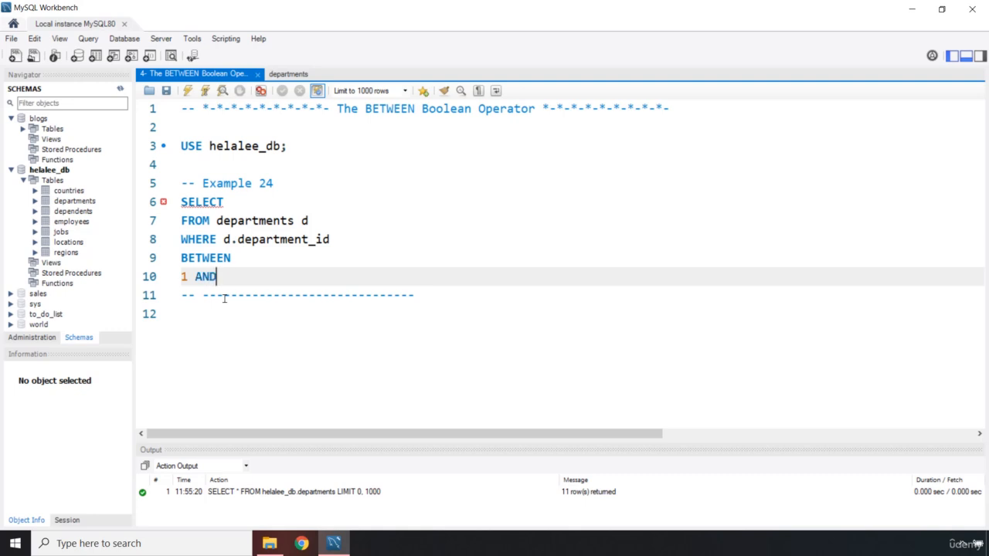
{"action": "type", "text": "5;"}
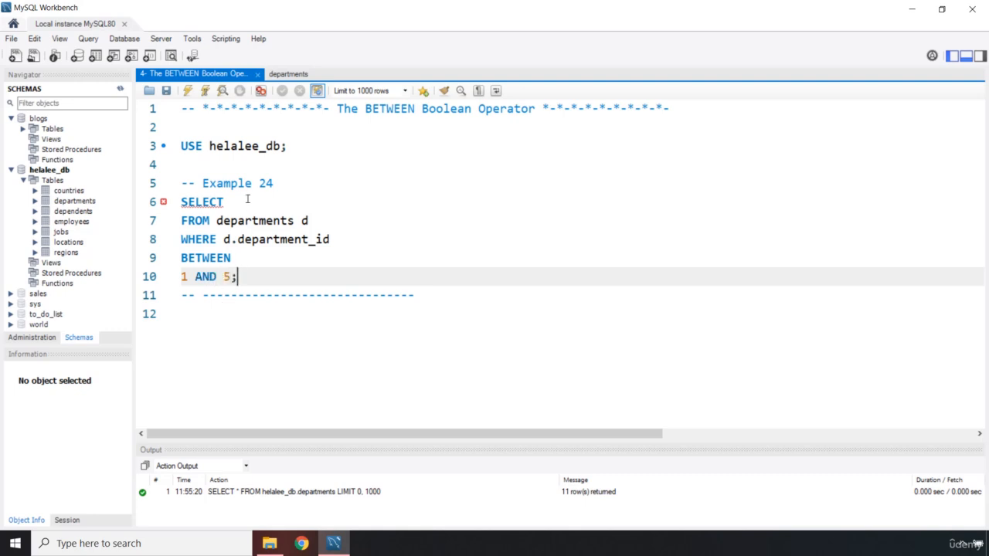
{"action": "left_click", "coordinate": [228, 202]}
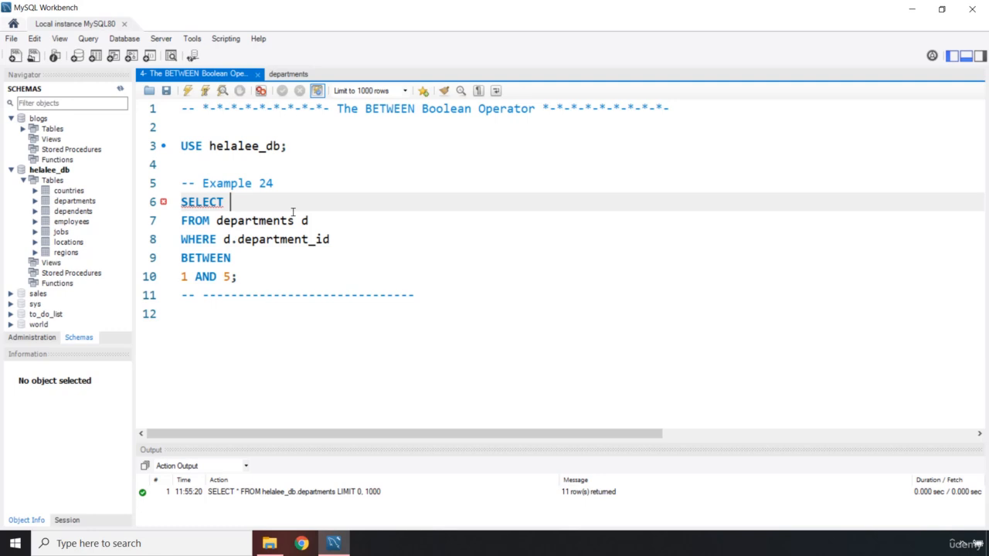
{"action": "type", "text": "d."}
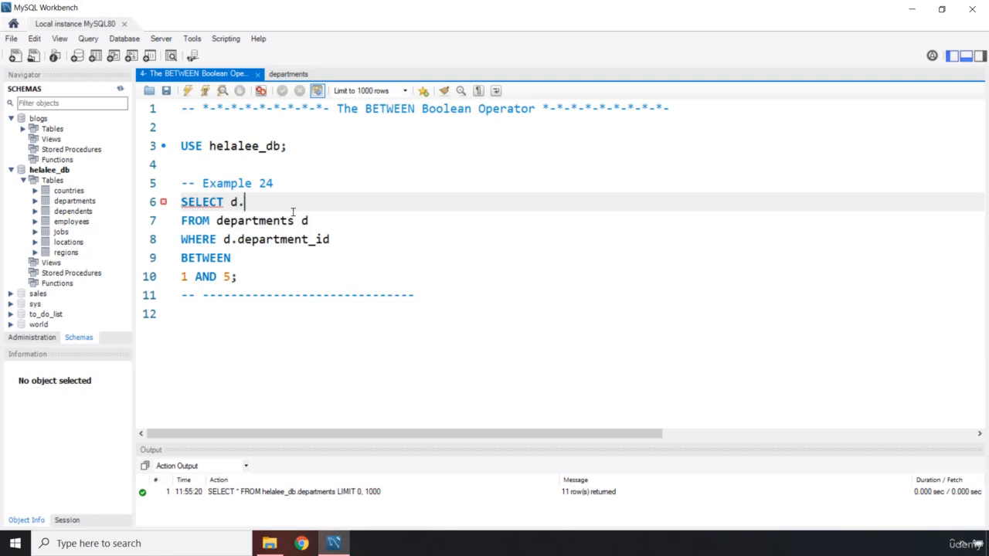
{"action": "type", "text": "department_name"}
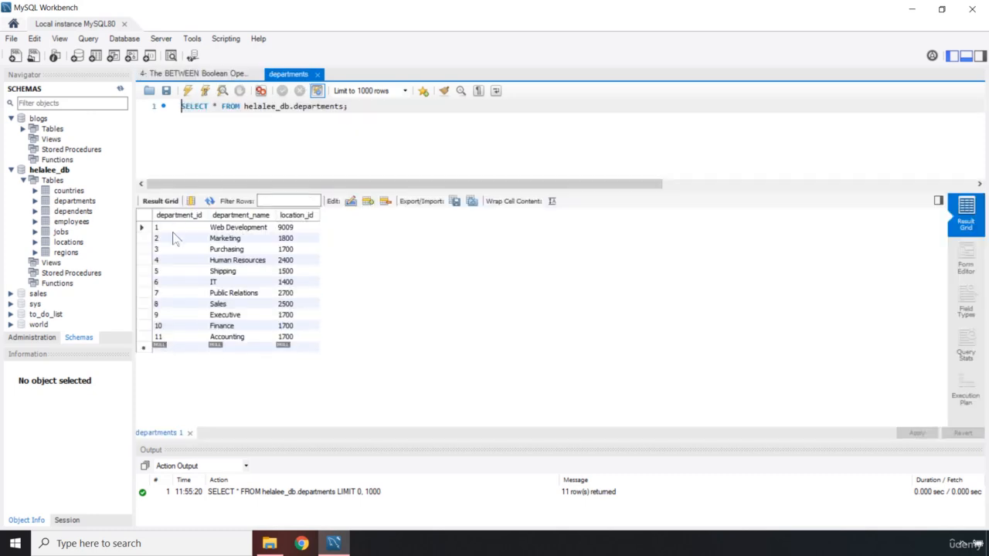
Step: Highlight department_id cells 1 through 5 in the departments grid, then return to the script
{"action": "left_click", "coordinate": [177, 238]}
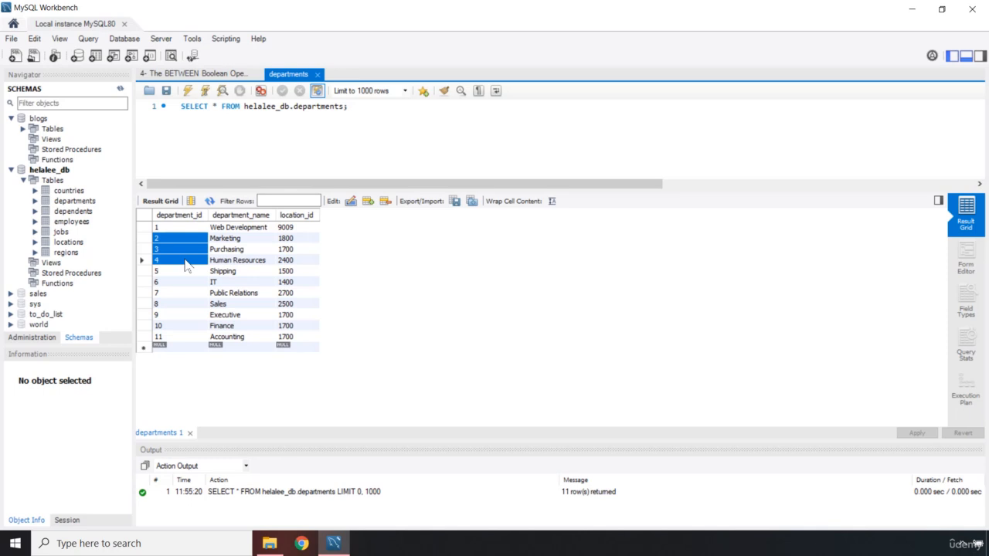
{"action": "mouse_move", "coordinate": [212, 188]}
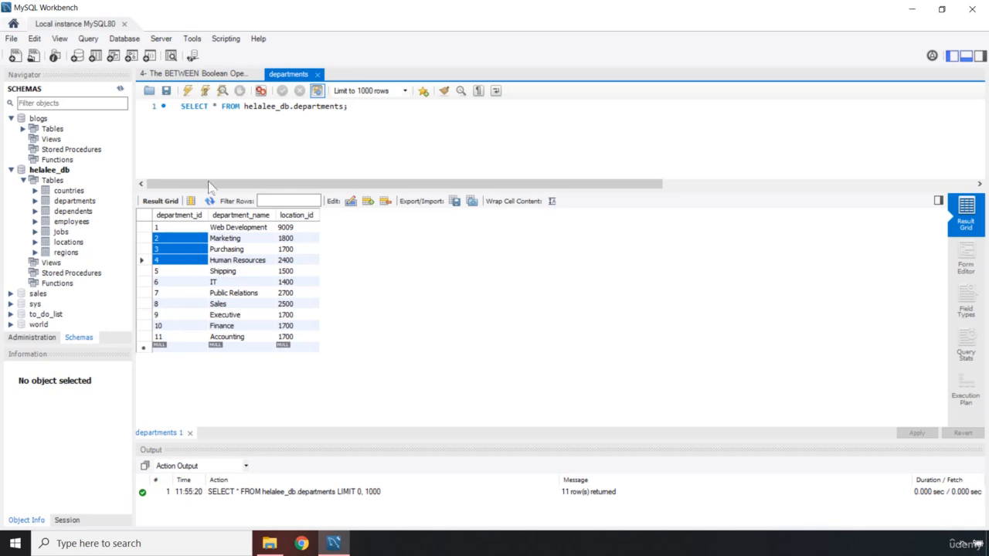
{"action": "mouse_move", "coordinate": [173, 115]}
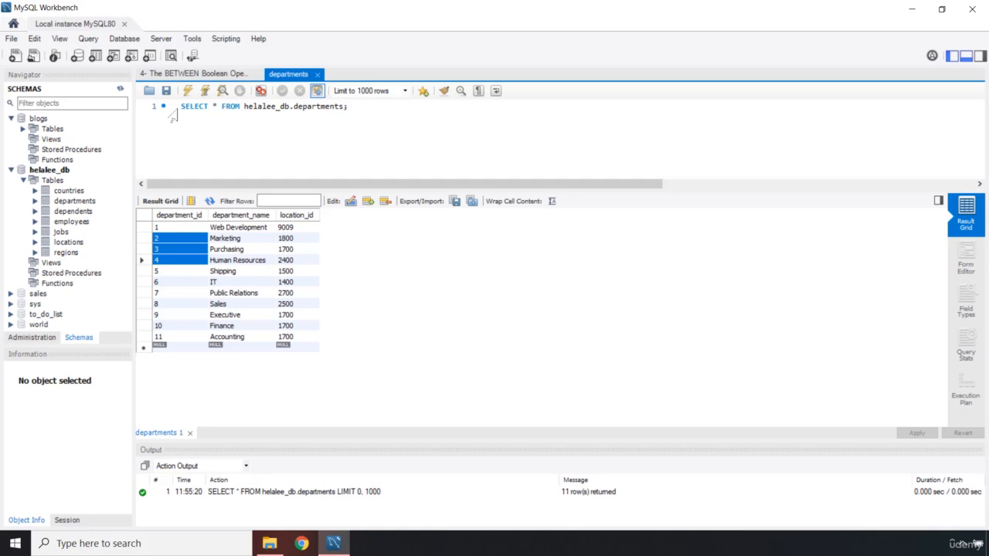
{"action": "left_click", "coordinate": [178, 227]}
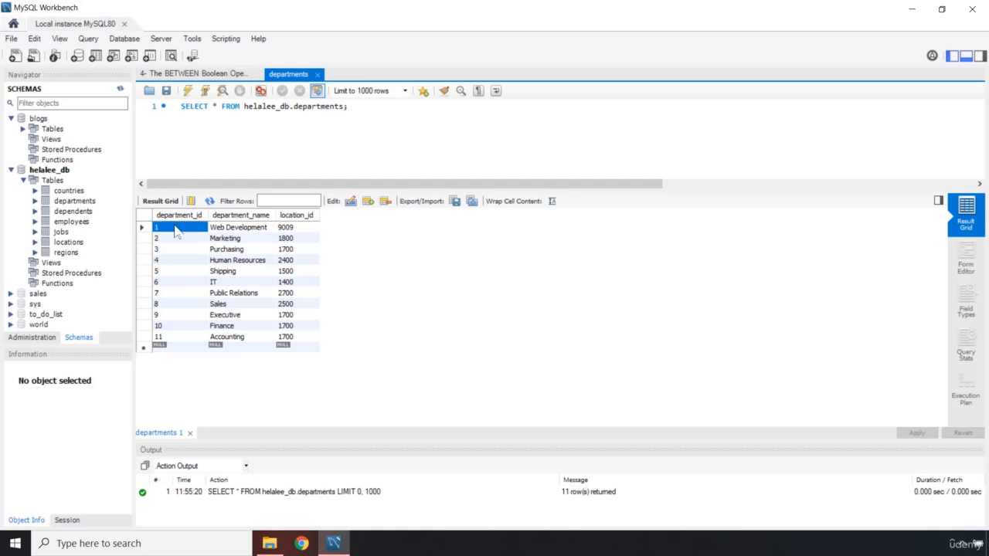
{"action": "left_click_drag", "start_coordinate": [158, 227], "coordinate": [158, 272]}
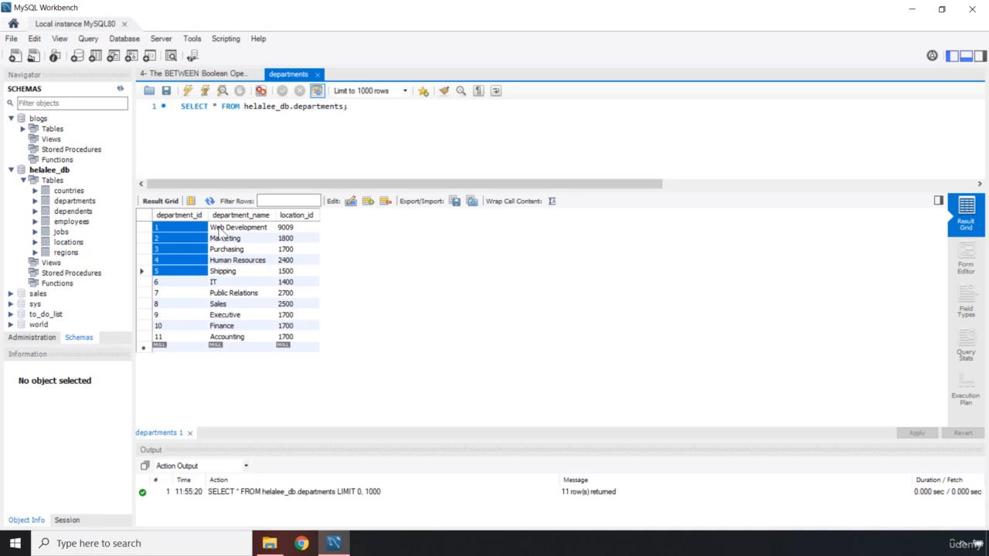
{"action": "mouse_move", "coordinate": [184, 77]}
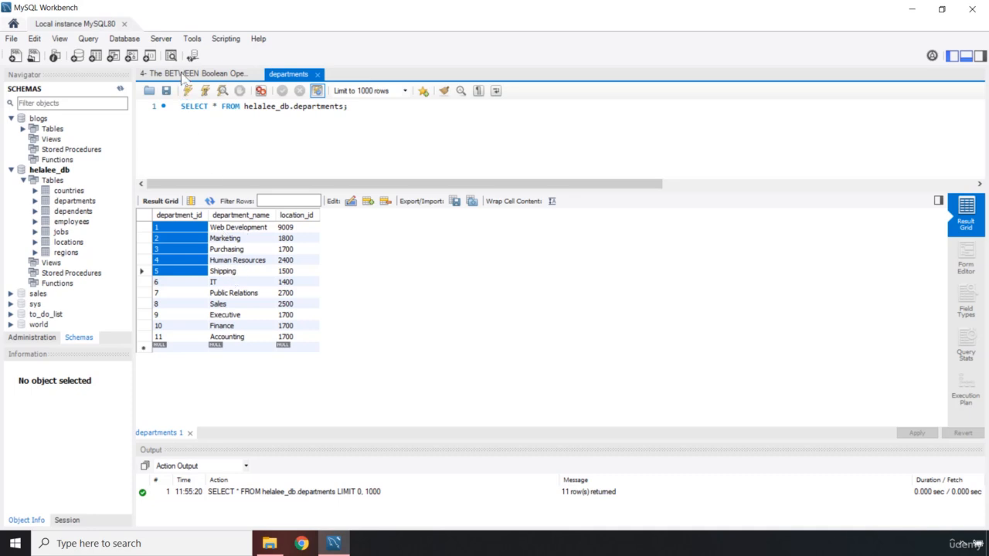
{"action": "left_click", "coordinate": [196, 73]}
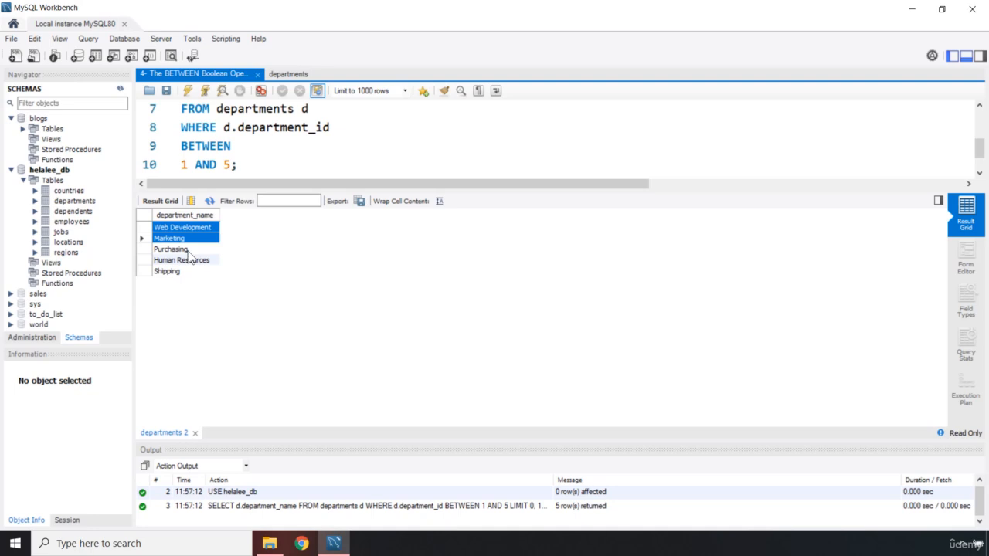
Step: Select the Example 24 query and toggle line comments with Ctrl+/
{"action": "left_click", "coordinate": [167, 271]}
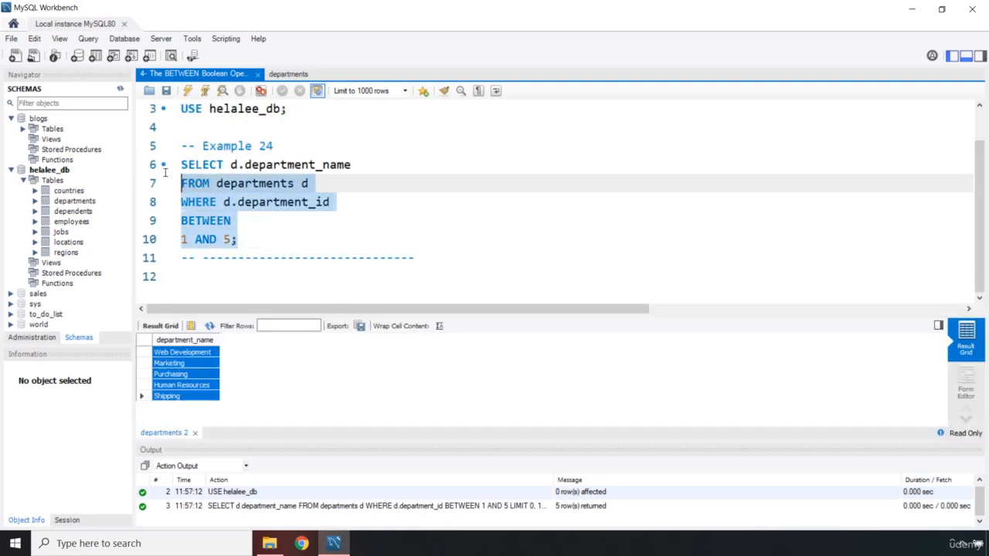
{"action": "key", "text": "ctrl+/"}
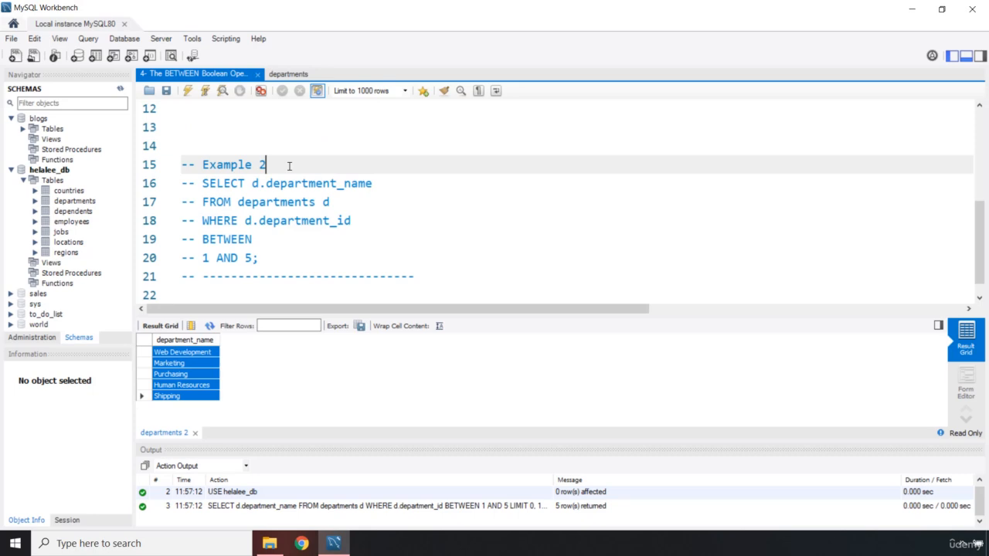
Step: Change the copied comment label to Example 25
{"action": "type", "text": "5"}
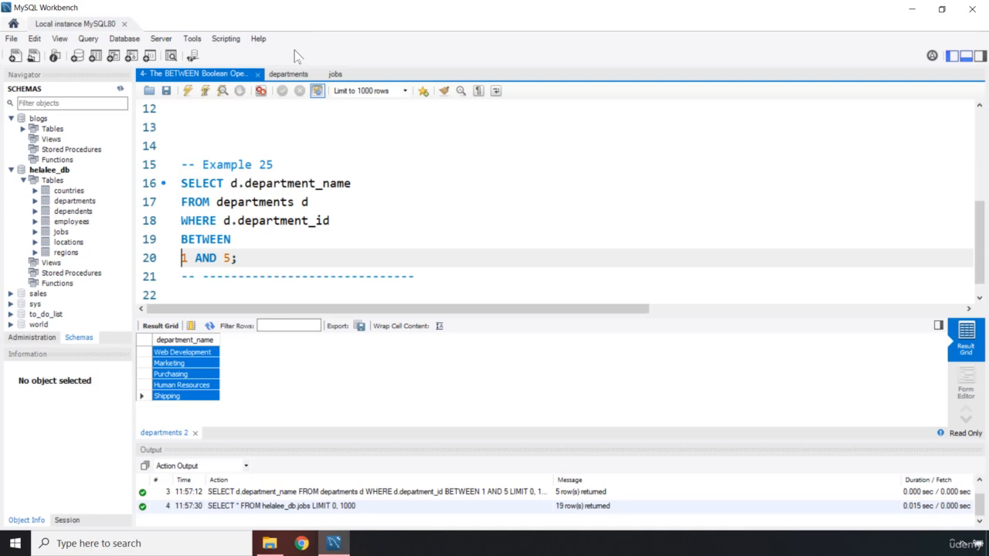
Step: Scroll through the jobs tab's job titles with their min and max salaries
{"action": "left_click", "coordinate": [335, 73]}
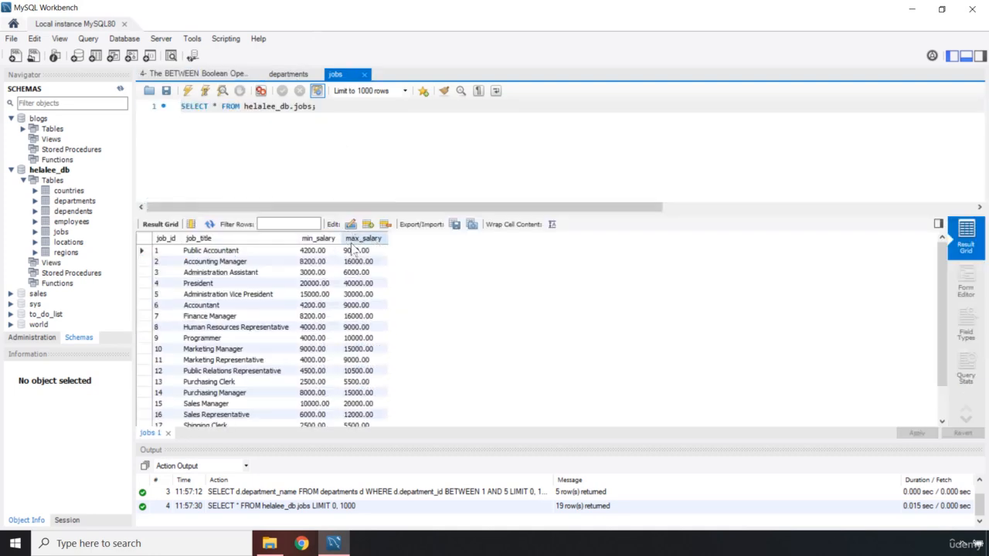
{"action": "scroll", "scroll_direction": "down", "scroll_amount": 3}
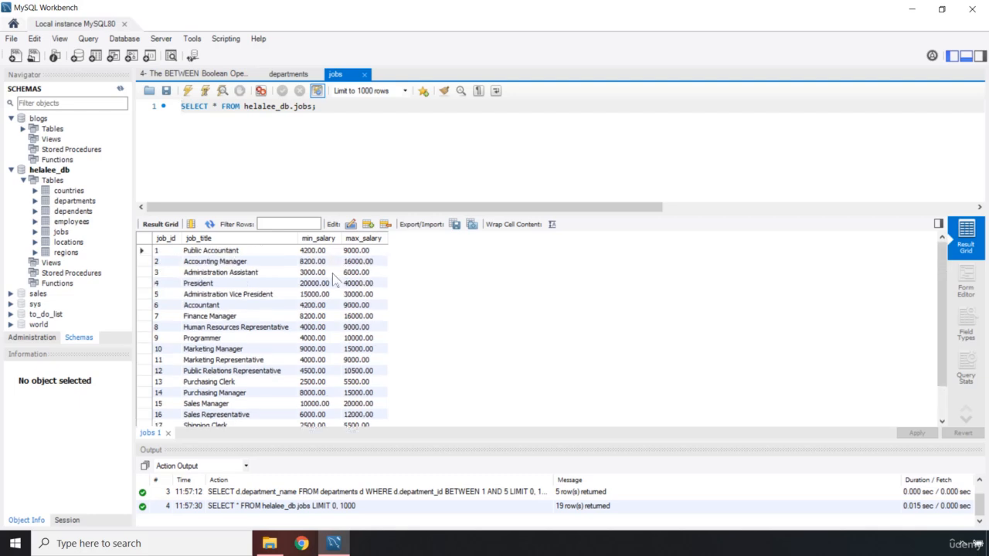
{"action": "mouse_move", "coordinate": [220, 262]}
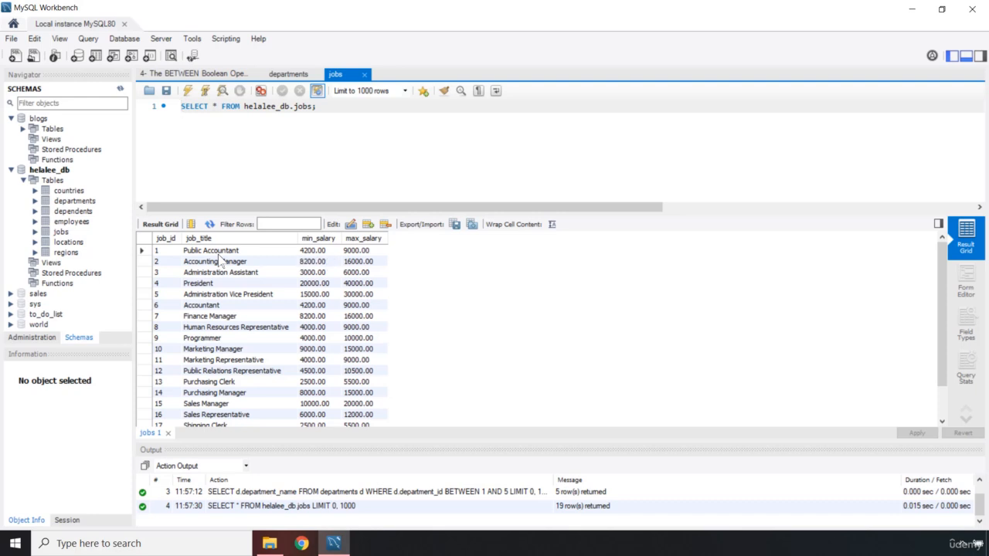
{"action": "mouse_move", "coordinate": [220, 261]}
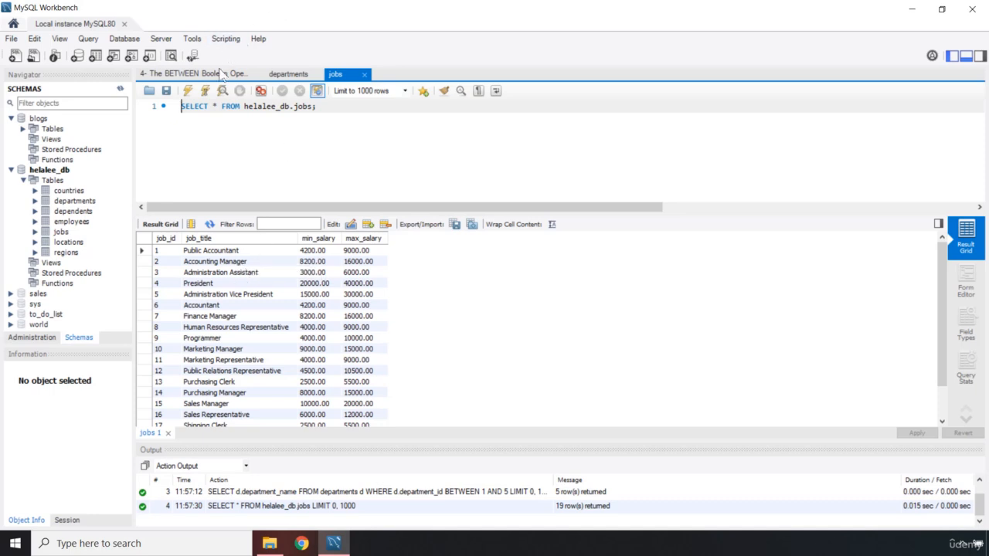
Step: Replace departments d with jobs j and select j.job_title in Example 25
{"action": "left_click", "coordinate": [189, 73]}
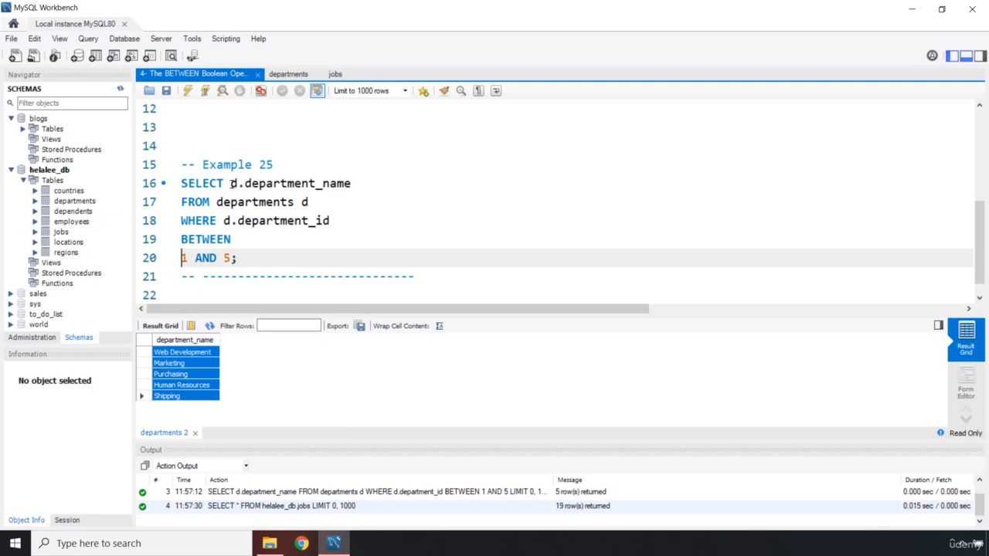
{"action": "double_click", "coordinate": [255, 202]}
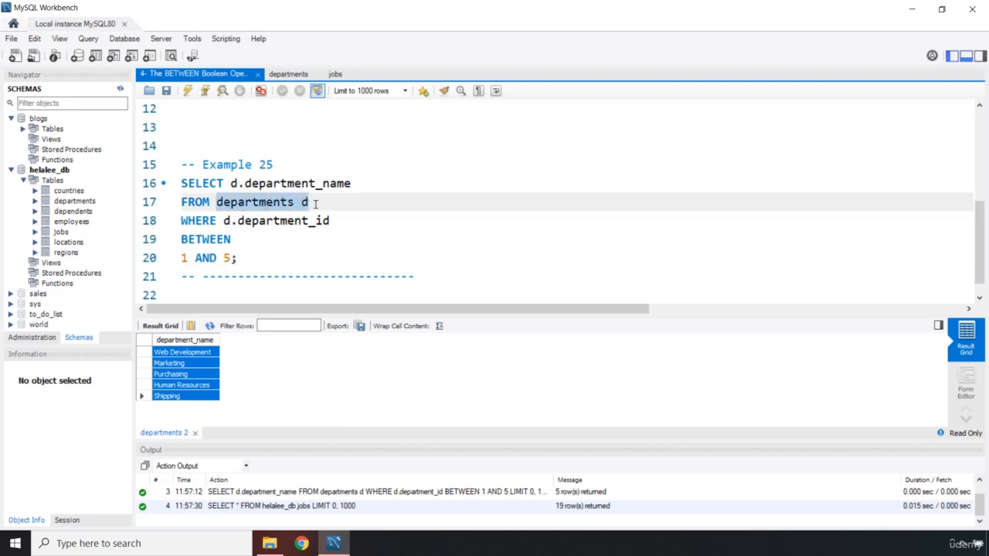
{"action": "type", "text": "jobs"}
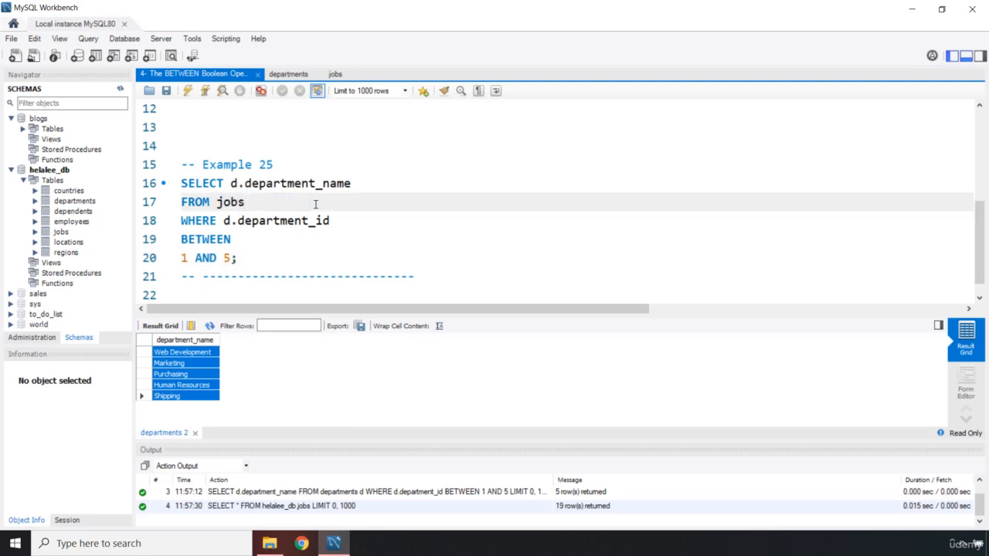
{"action": "type", "text": "j"}
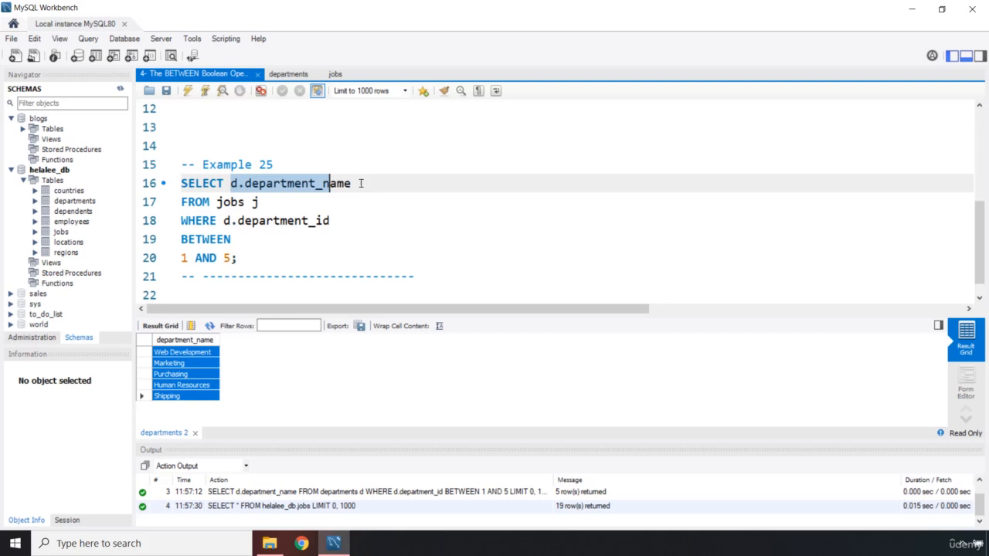
{"action": "type", "text": "j."}
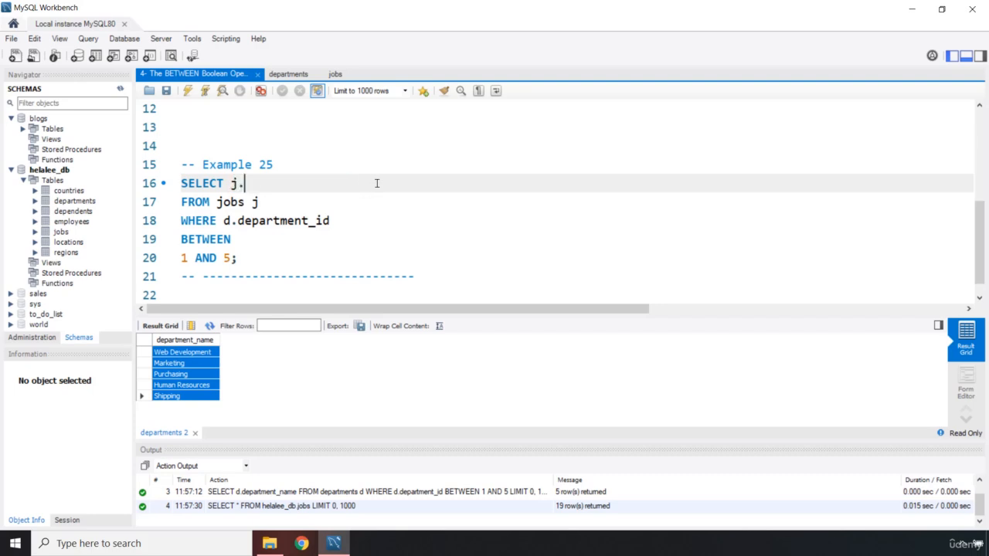
{"action": "type", "text": "job_title"}
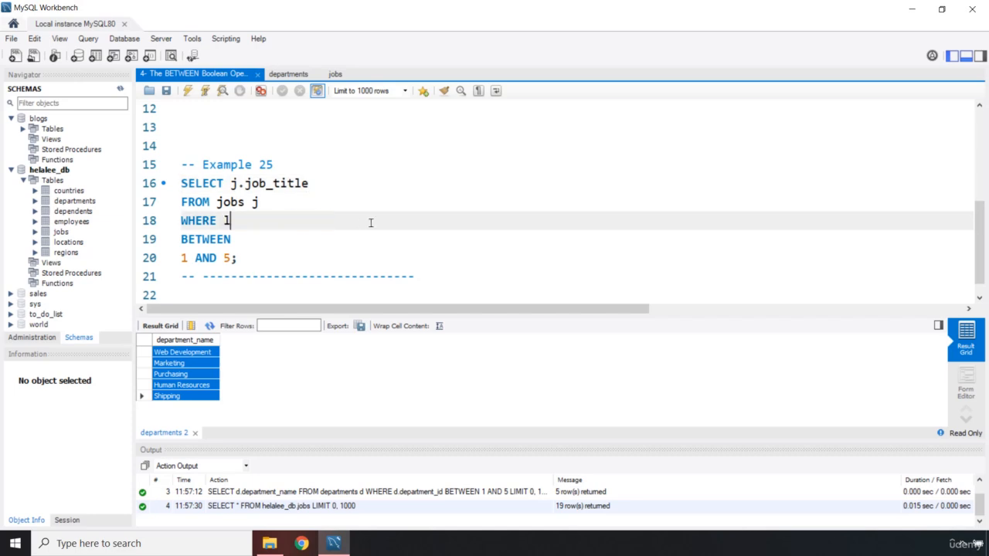
Step: Change the condition to j.min_salary BETWEEN 10000 AND 20000
{"action": "type", "text": "j."}
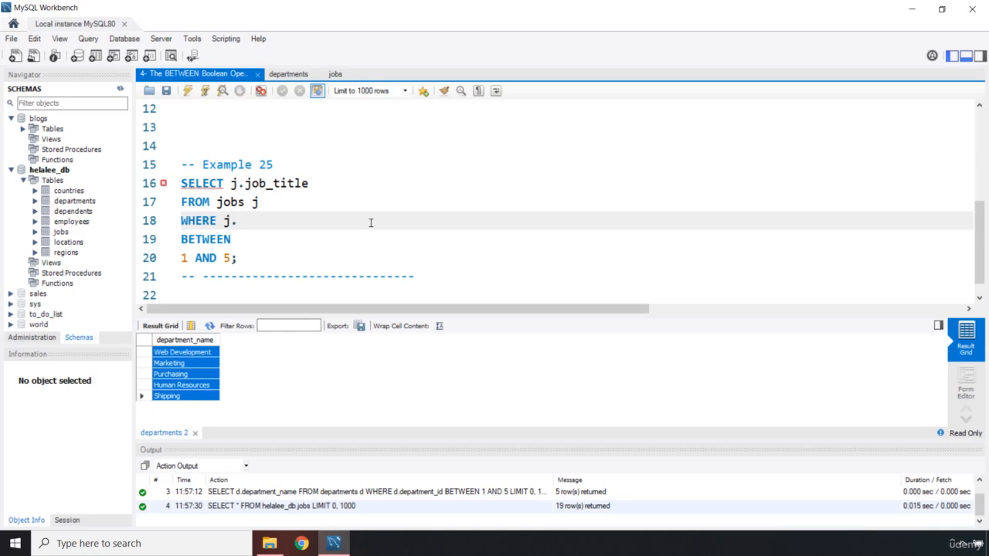
{"action": "type", "text": "min"}
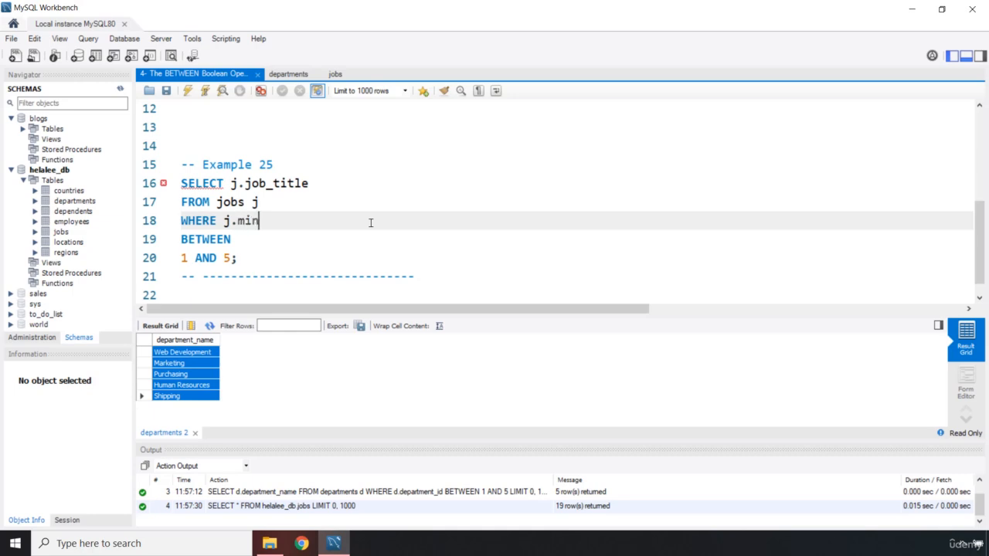
{"action": "type", "text": "_salary"}
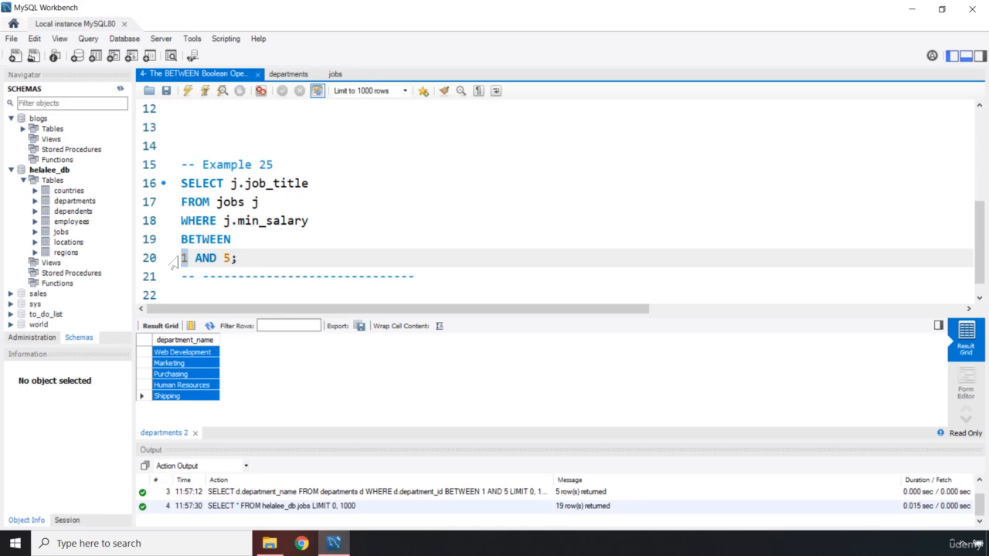
{"action": "type", "text": "0000"}
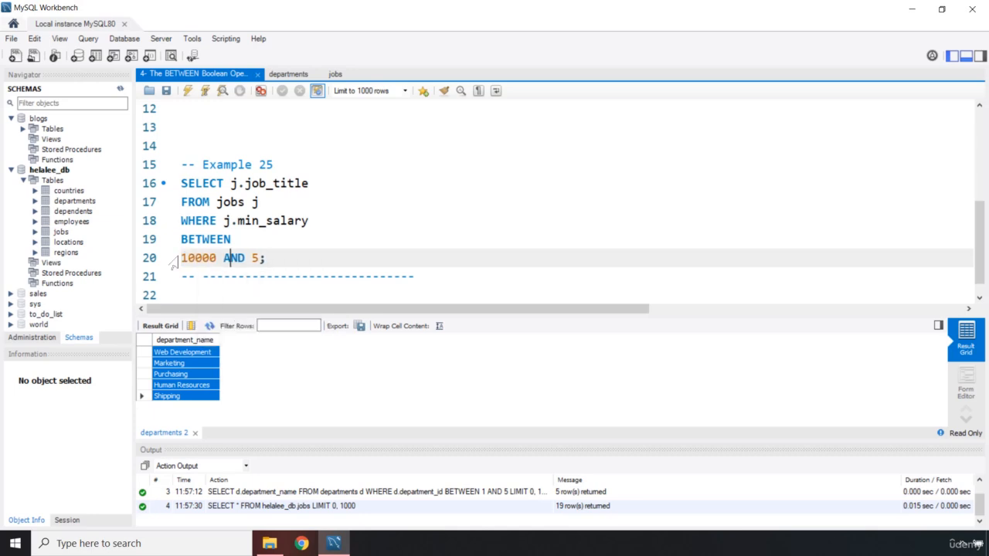
{"action": "type", "text": "2000"}
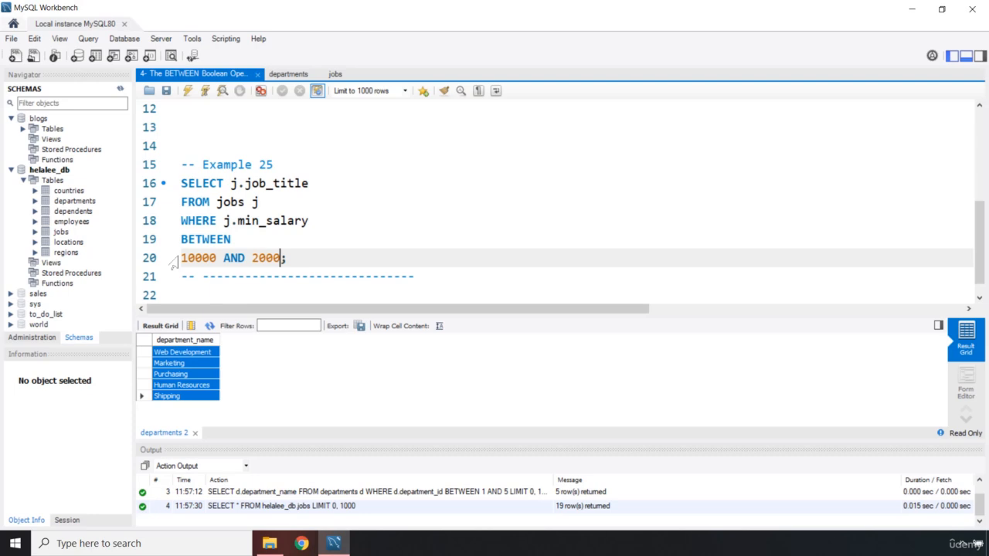
{"action": "type", "text": "0"}
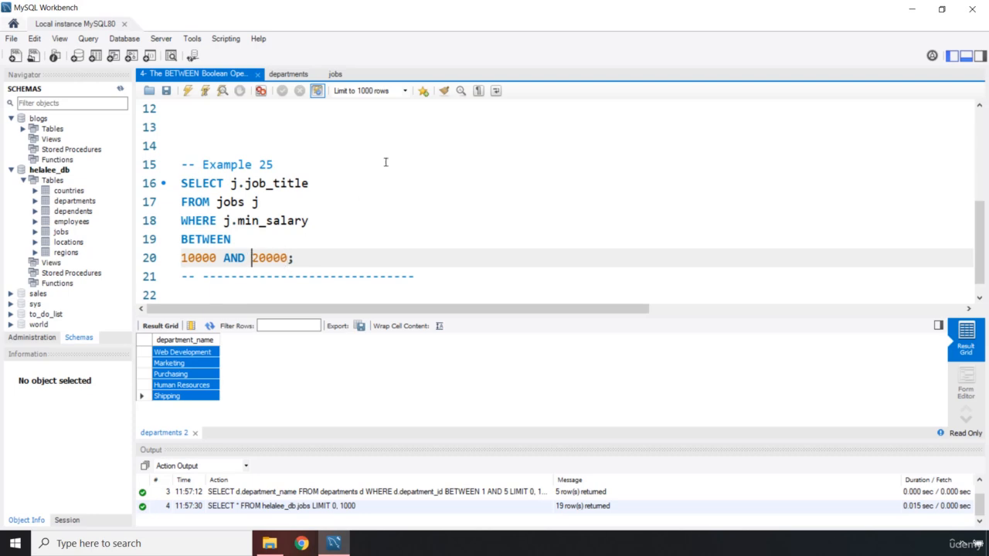
{"action": "double_click", "coordinate": [233, 259]}
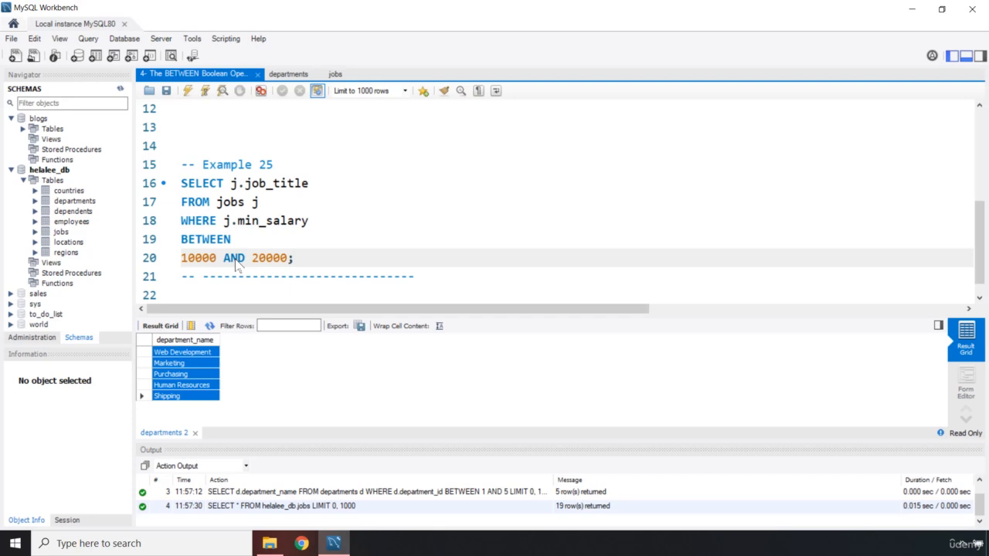
{"action": "mouse_move", "coordinate": [287, 99]}
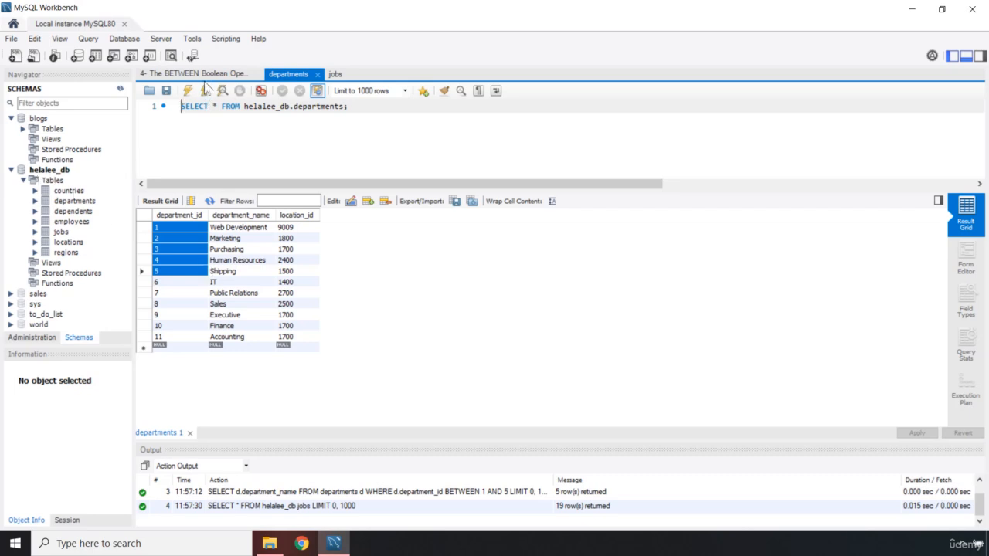
Step: Run Example 25 and check the President, Administration Vice President and Sales Manager rows
{"action": "left_click", "coordinate": [198, 73]}
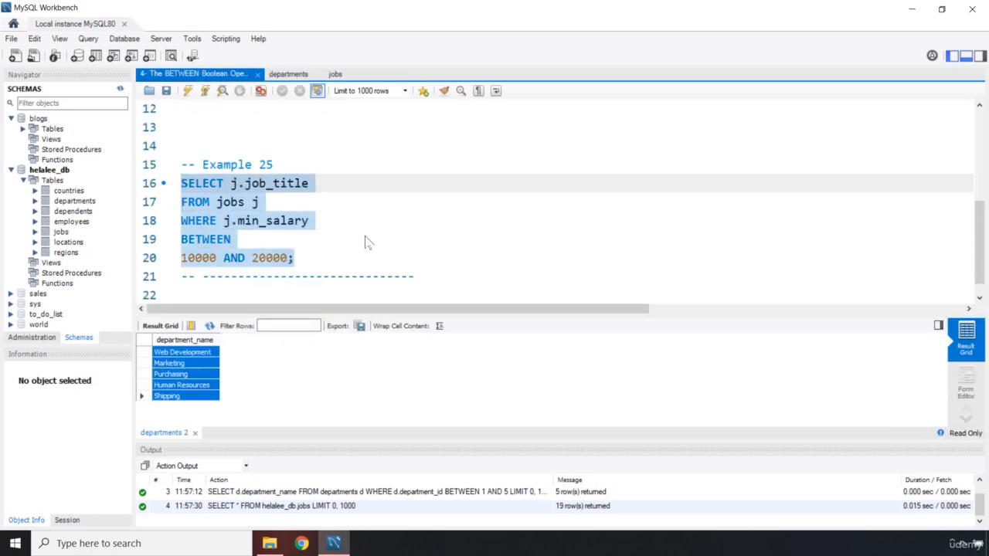
{"action": "left_click", "coordinate": [215, 127]}
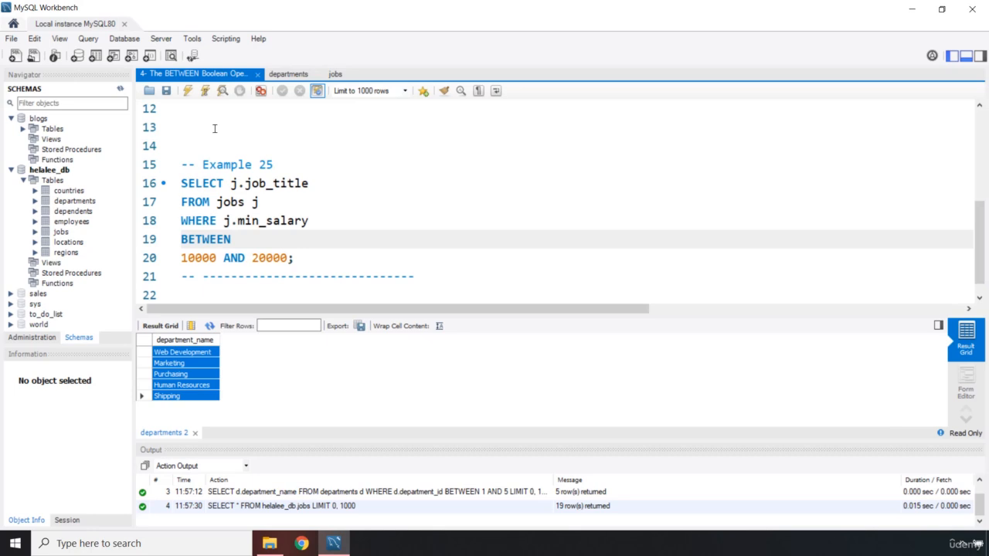
{"action": "left_click", "coordinate": [187, 90]}
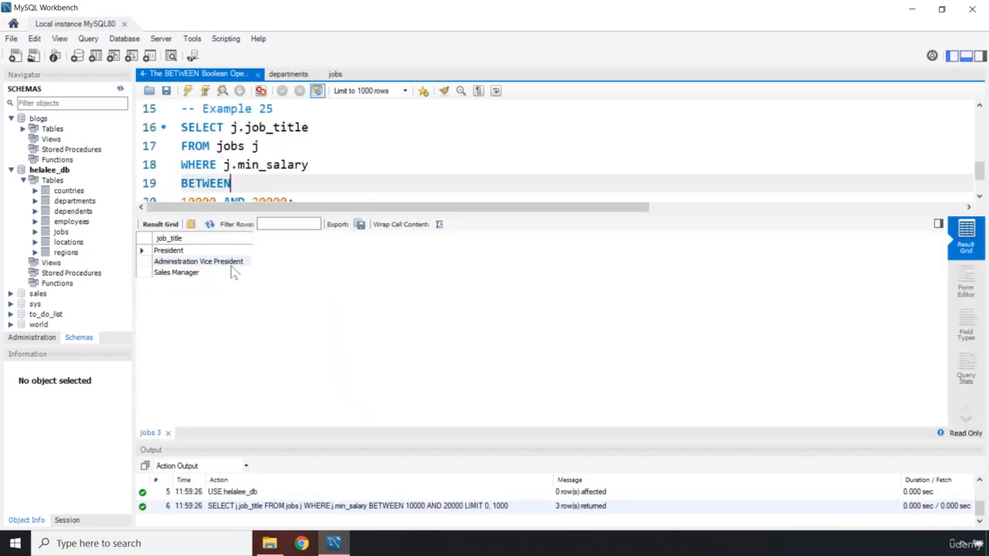
{"action": "left_click", "coordinate": [168, 250]}
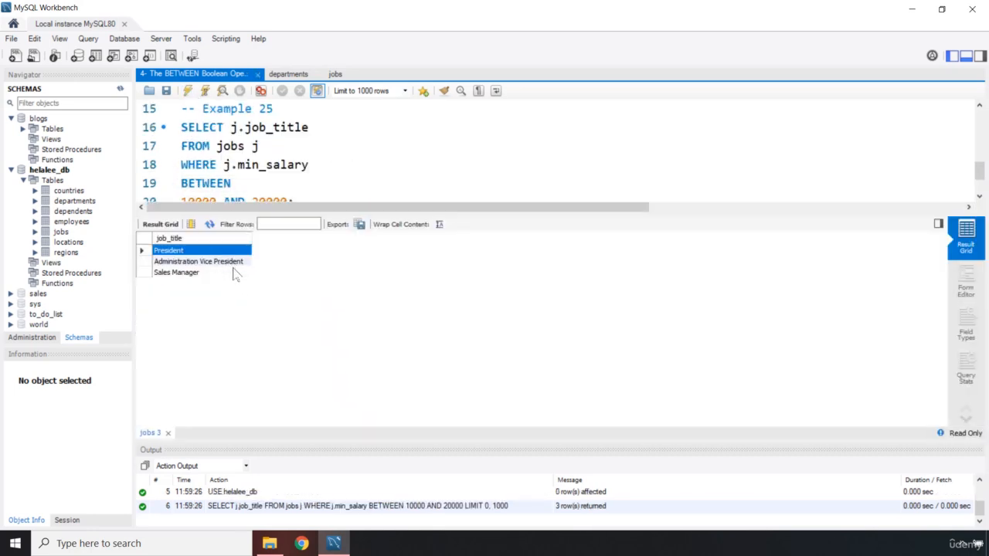
{"action": "left_click", "coordinate": [198, 261]}
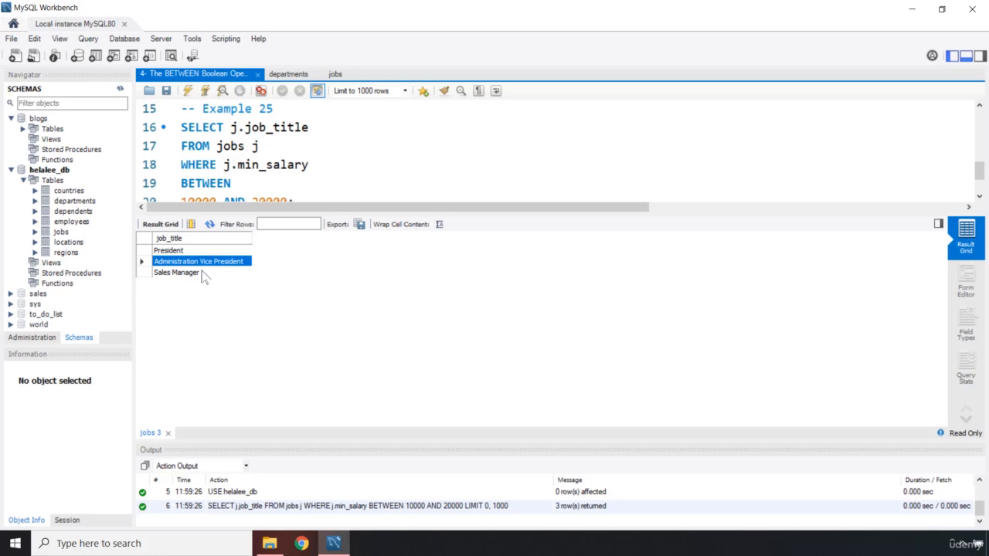
{"action": "left_click", "coordinate": [176, 272]}
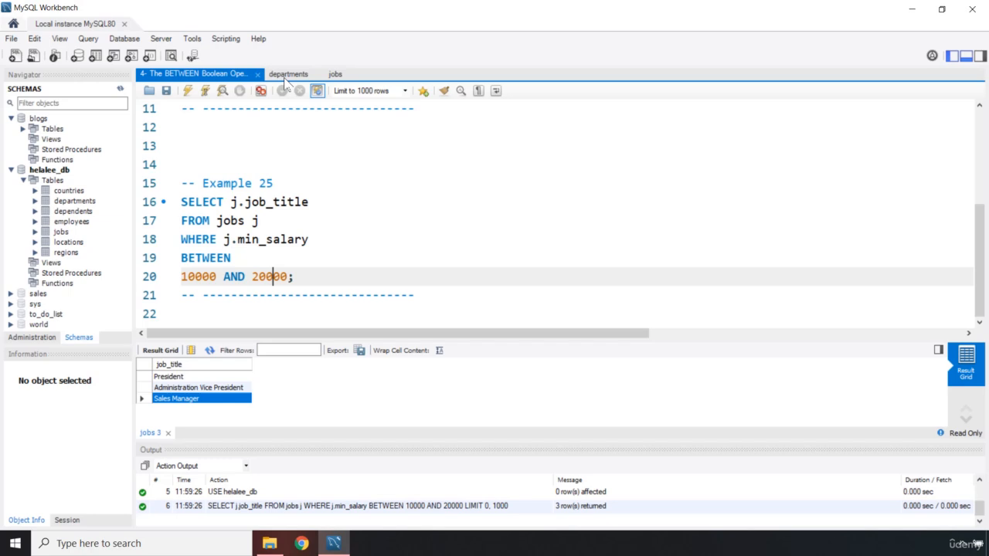
Step: Add j.min_salary to Example 25's SELECT and inspect the Sales Manager and Administration VP minimum salaries
{"action": "type", "text": ","}
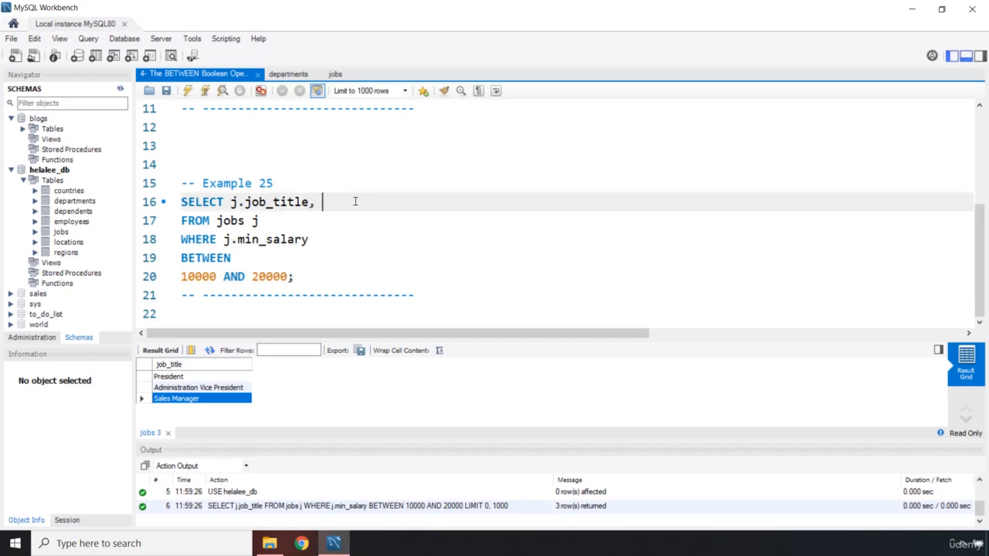
{"action": "type", "text": "j.mi"}
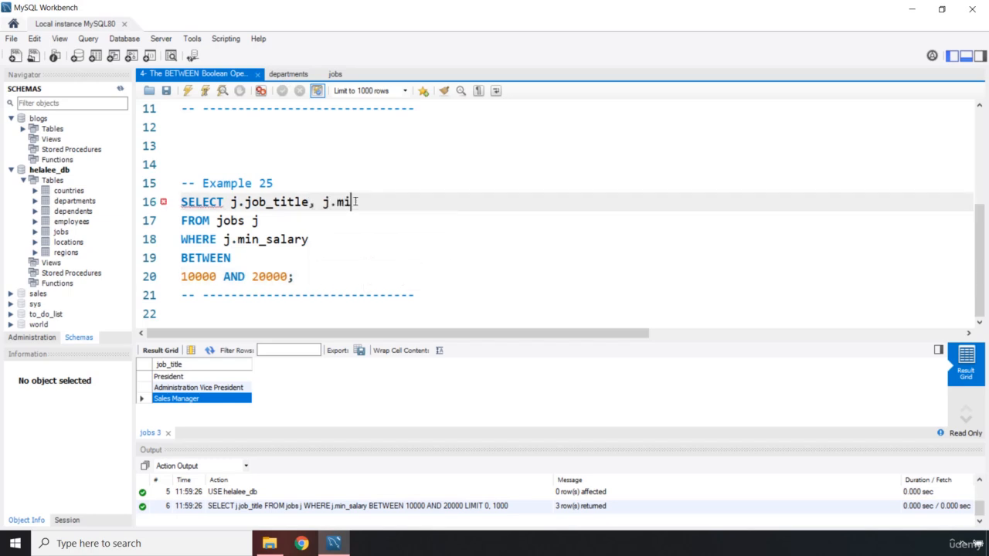
{"action": "type", "text": "n_salary"}
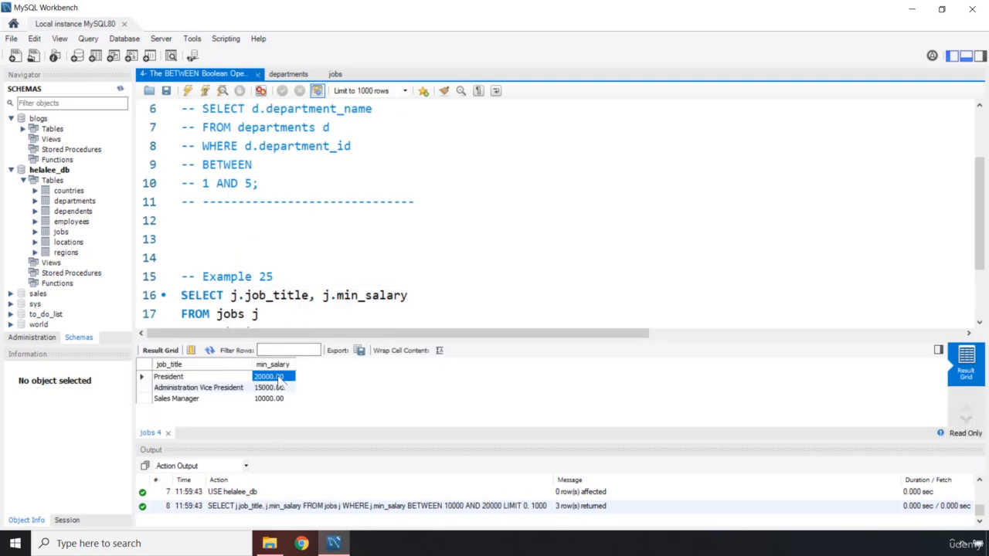
{"action": "scroll", "scroll_direction": "down", "scroll_amount": 3}
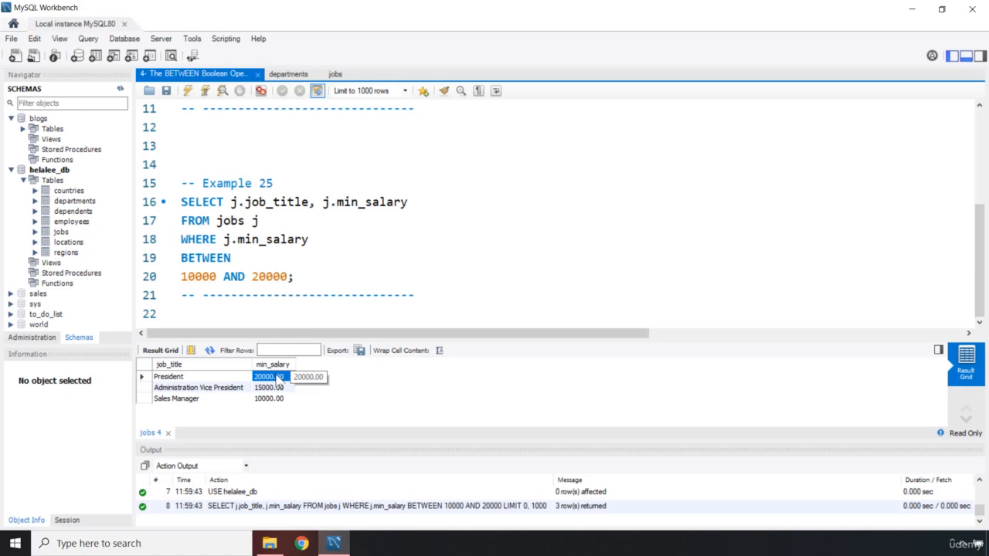
{"action": "left_click", "coordinate": [271, 398]}
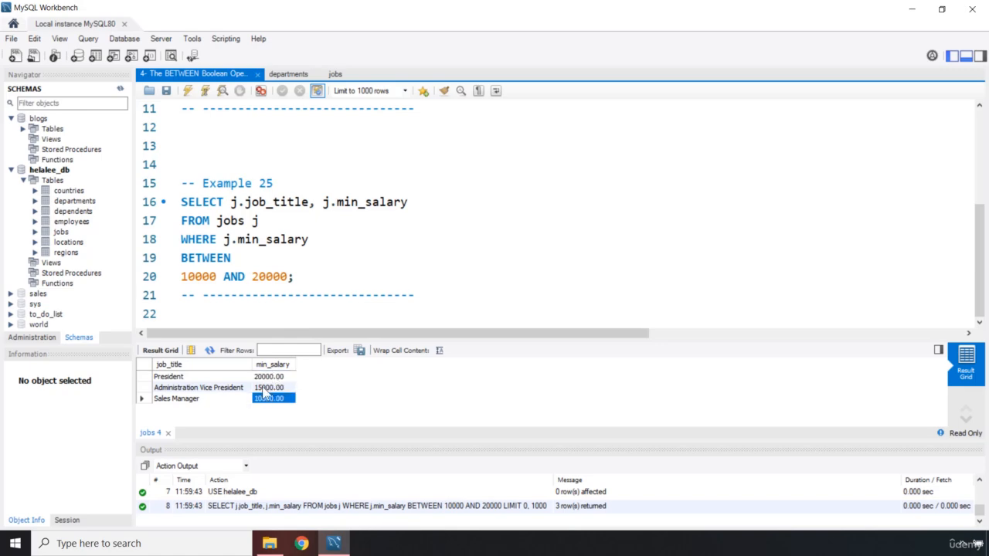
{"action": "left_click", "coordinate": [270, 387]}
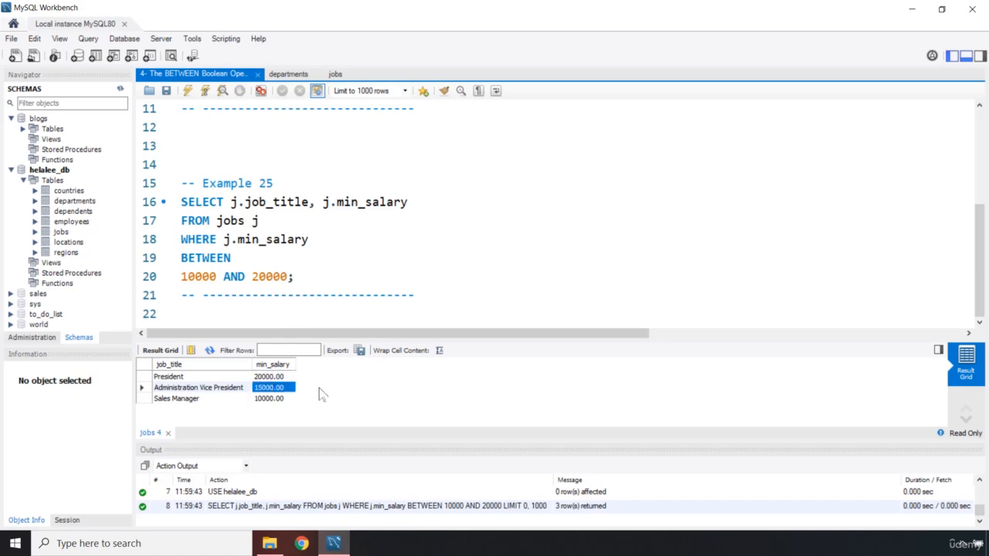